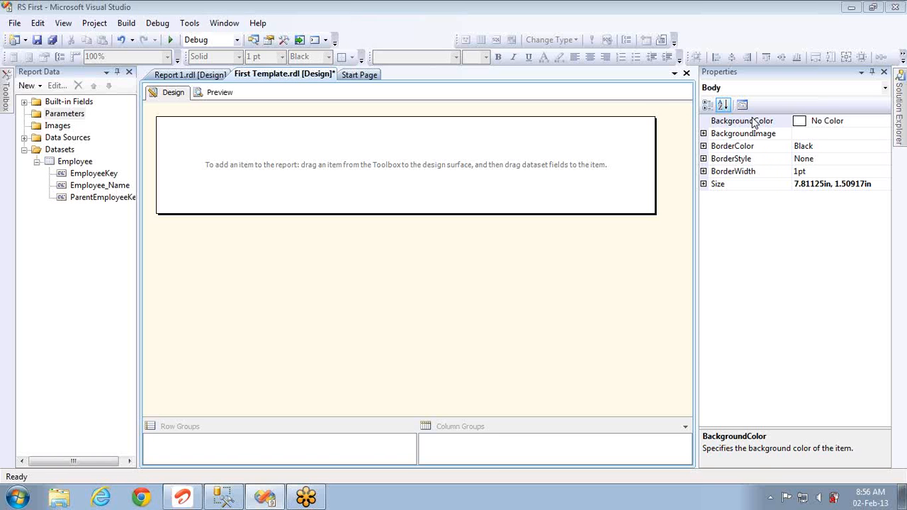
Step: Switch from the report designer to the employee query in SQL Server Management Studio
left_click(224, 496)
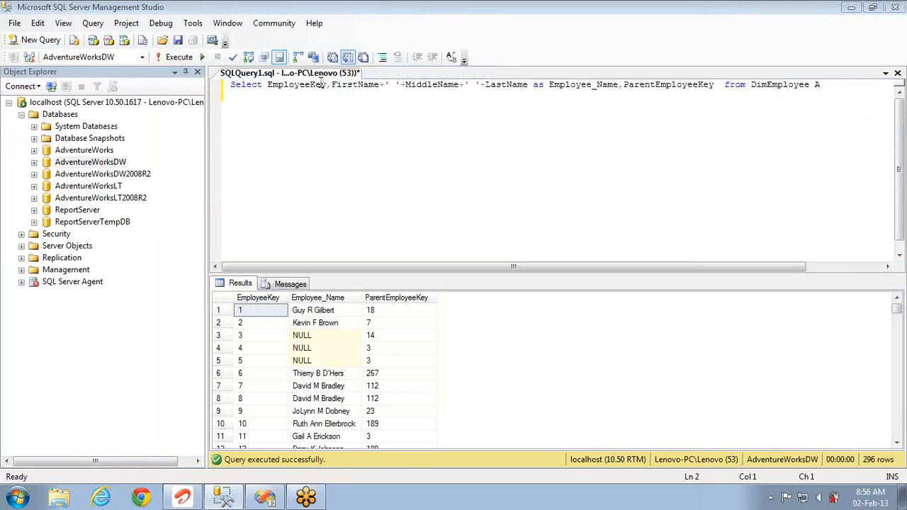
Step: Wrap the name parts of Employee_Name in isnull(...,'') so concatenated names never return NULL
double_click(292, 86)
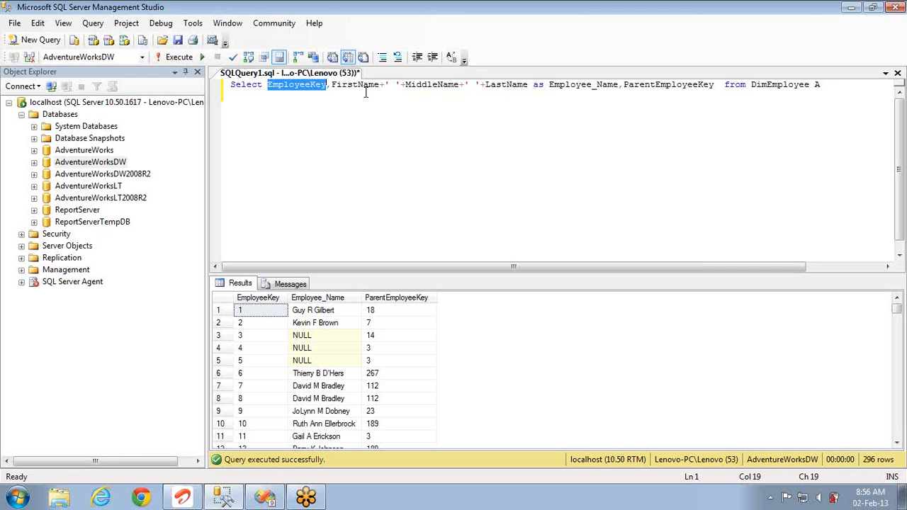
left_click(332, 85)
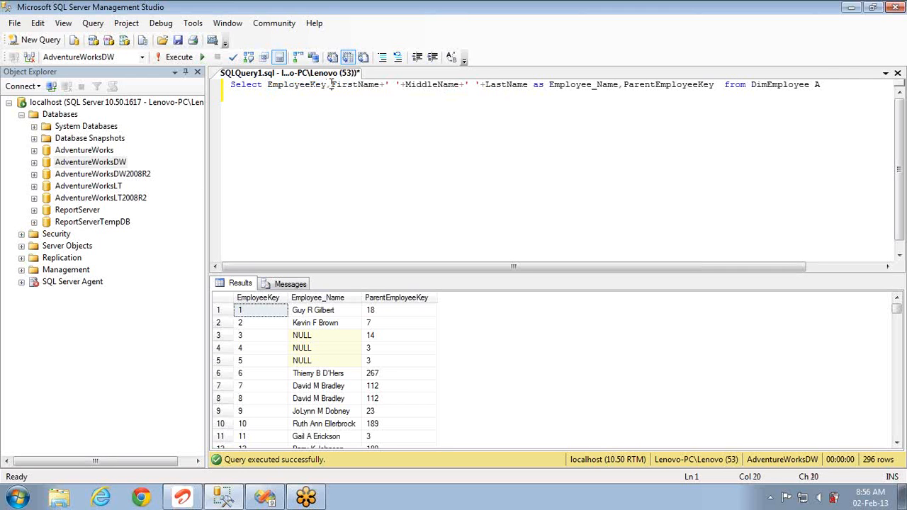
type("isnull(")
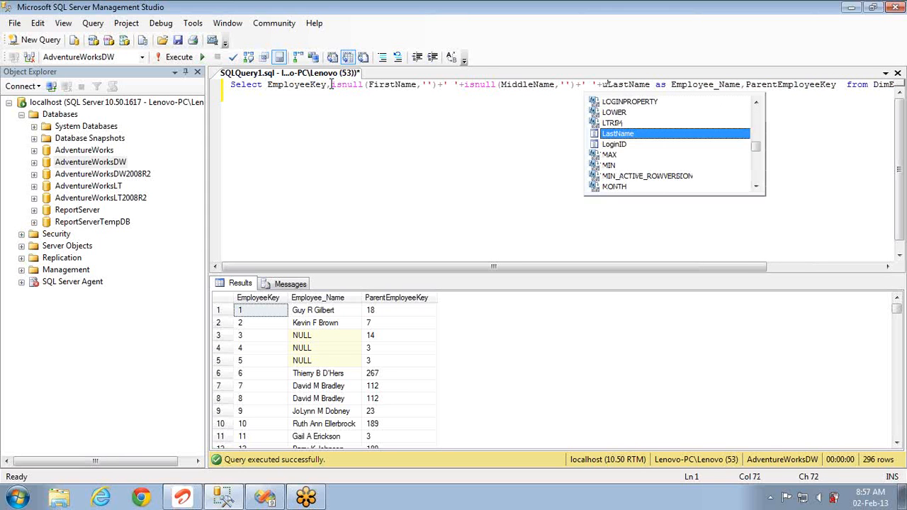
type("n")
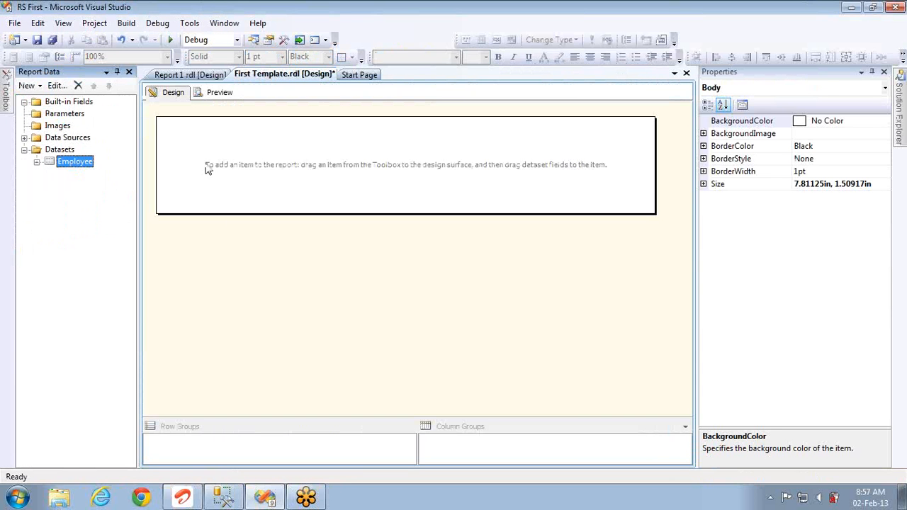
Step: Replace the Employee dataset's query with the null-safe version and confirm the ADV data source
double_click(73, 162)
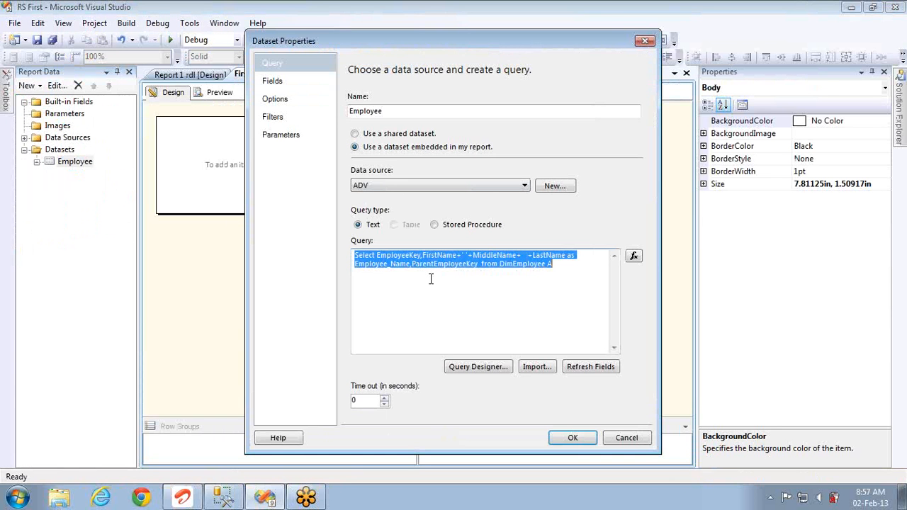
left_click(573, 437)
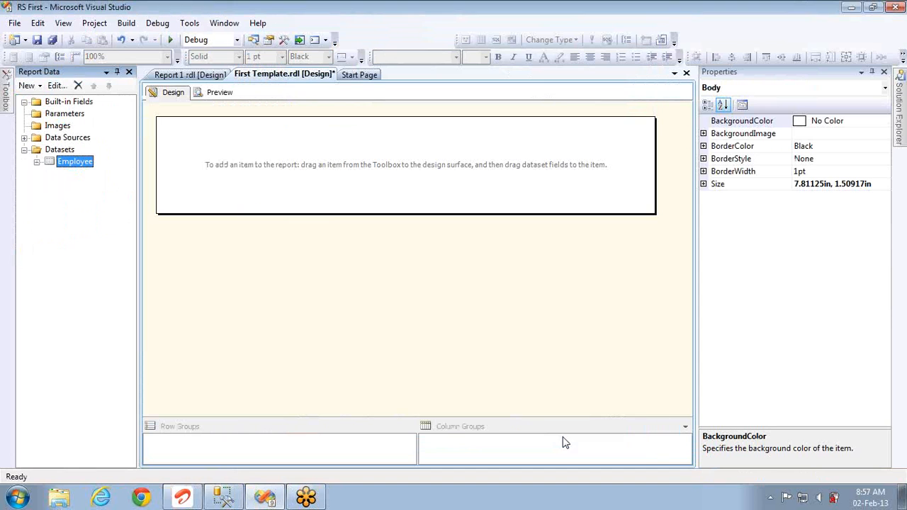
left_click(24, 149)
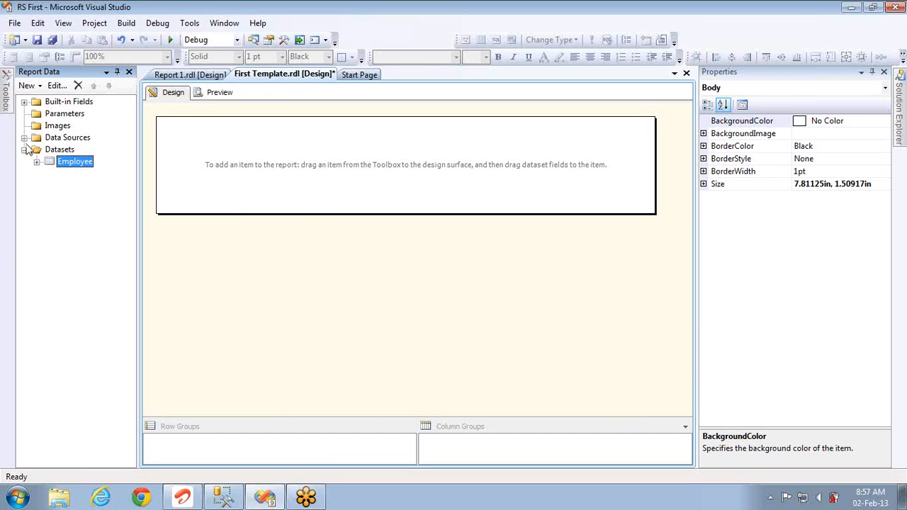
left_click(26, 136)
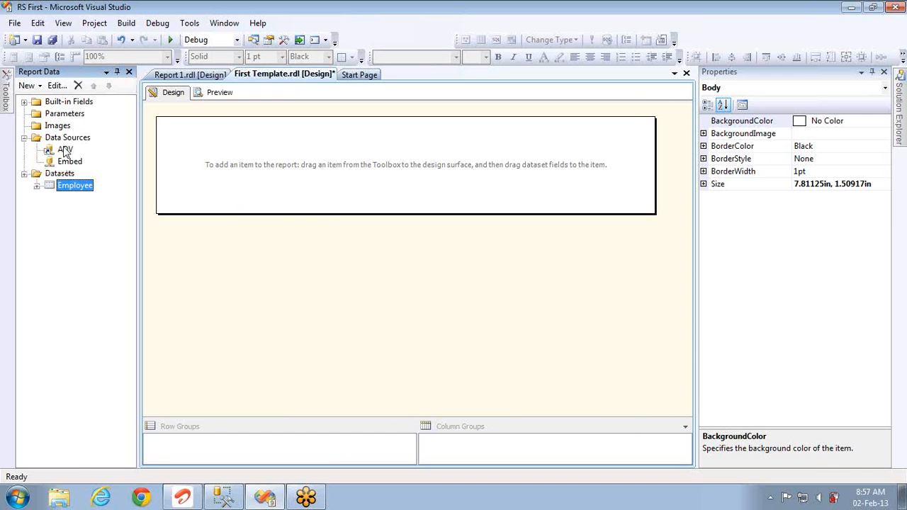
left_click(65, 150)
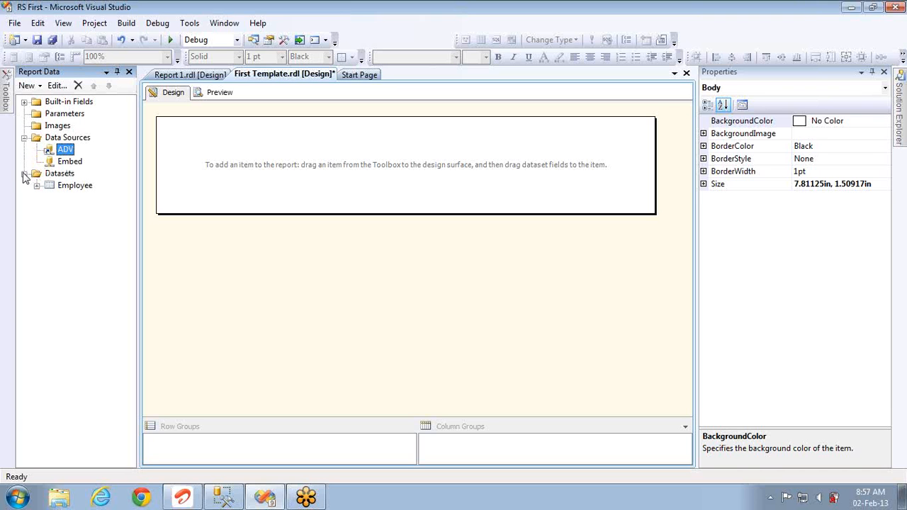
left_click(74, 185)
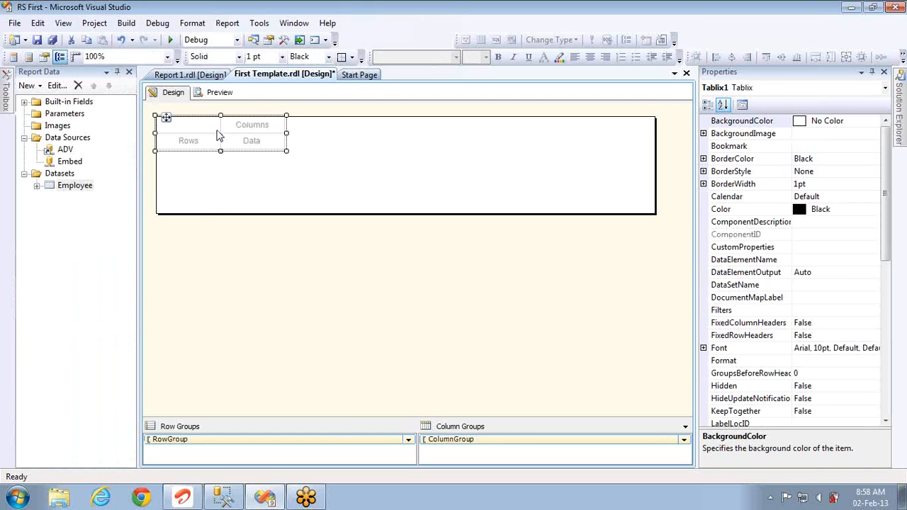
Step: Group the matrix rows by Employee_Name and enter 1000 as the data value
left_click(252, 133)
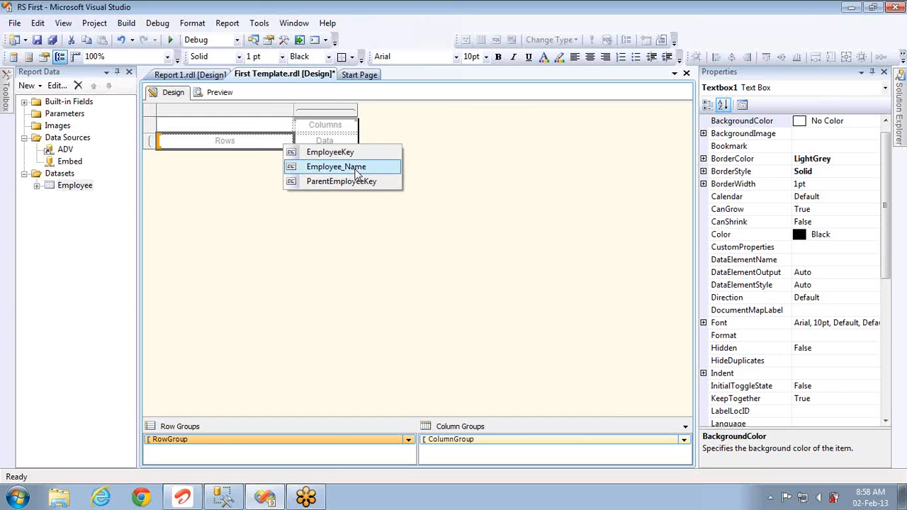
left_click(336, 166)
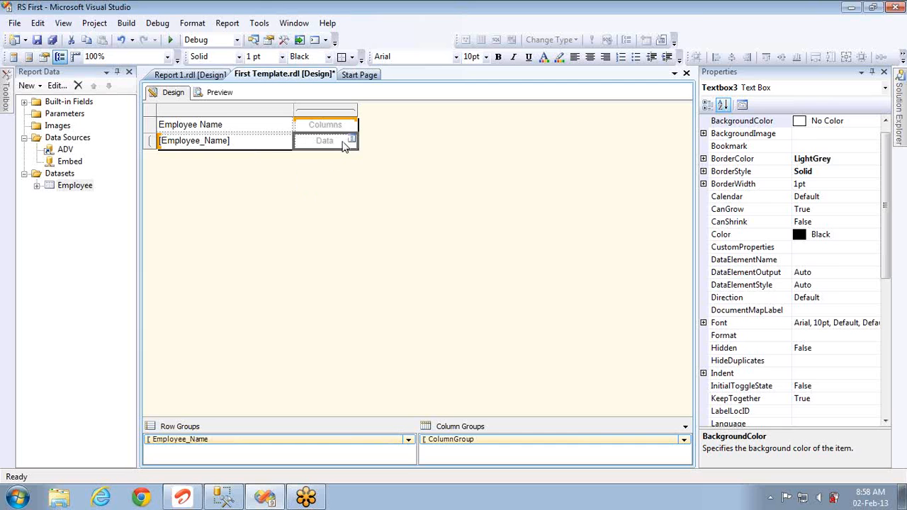
double_click(326, 140)
type("1000")
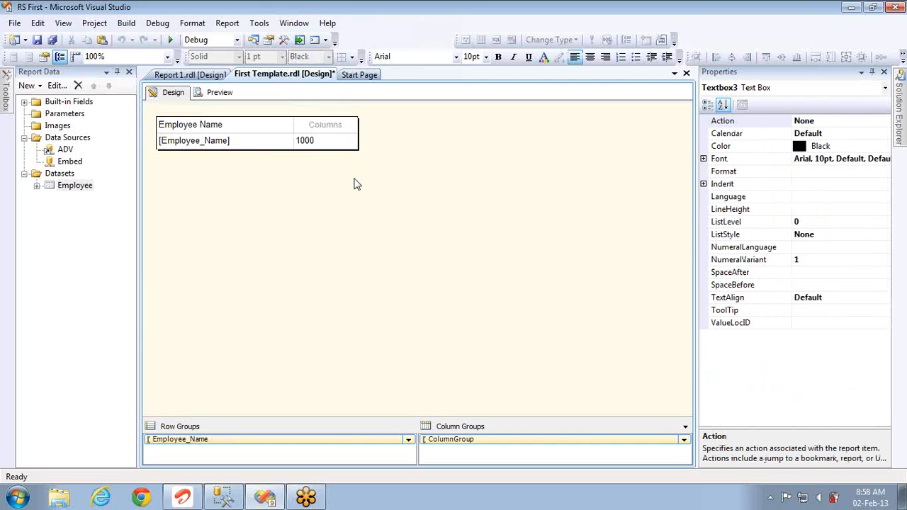
left_click(325, 125)
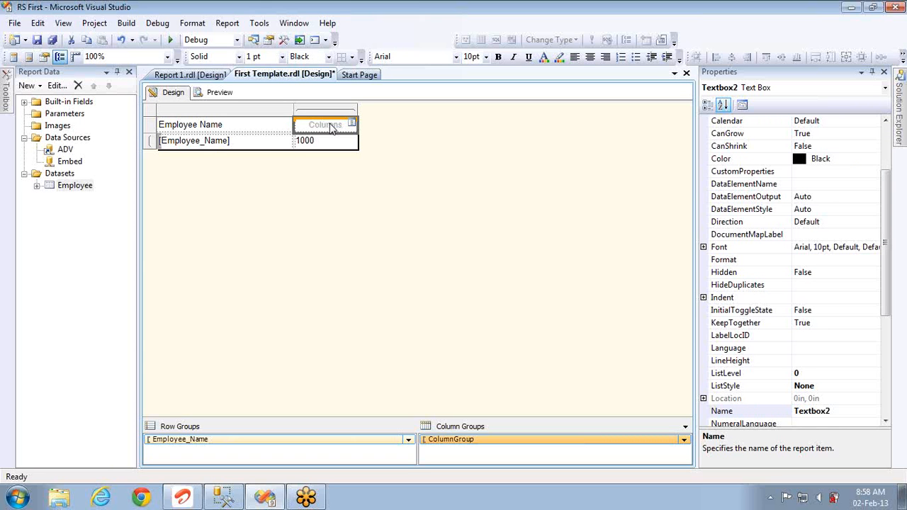
Step: Name the matrix's column header 'Dummy Metric'
left_click(226, 124)
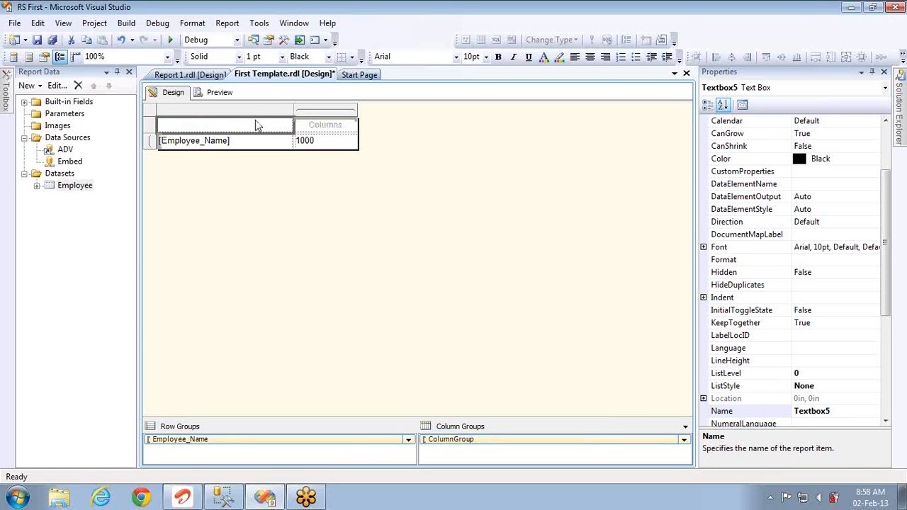
left_click(325, 125)
type("Dummy")
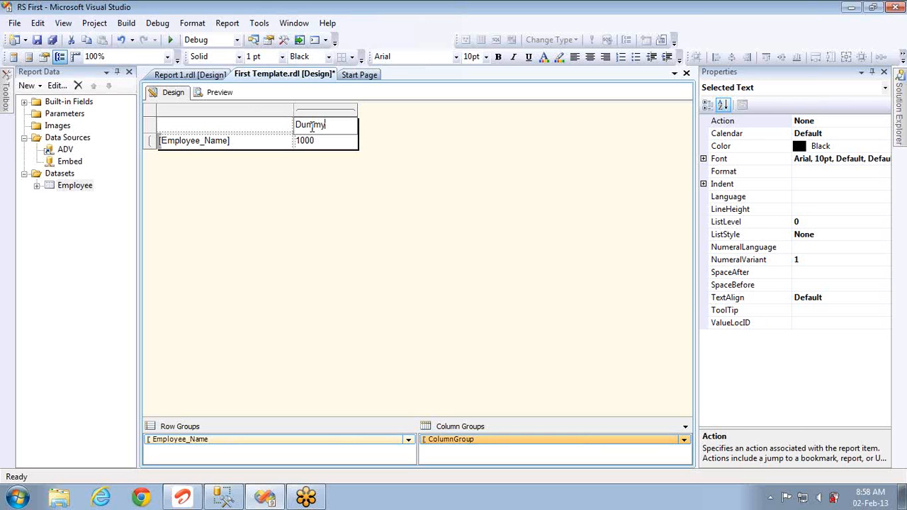
type("Metric")
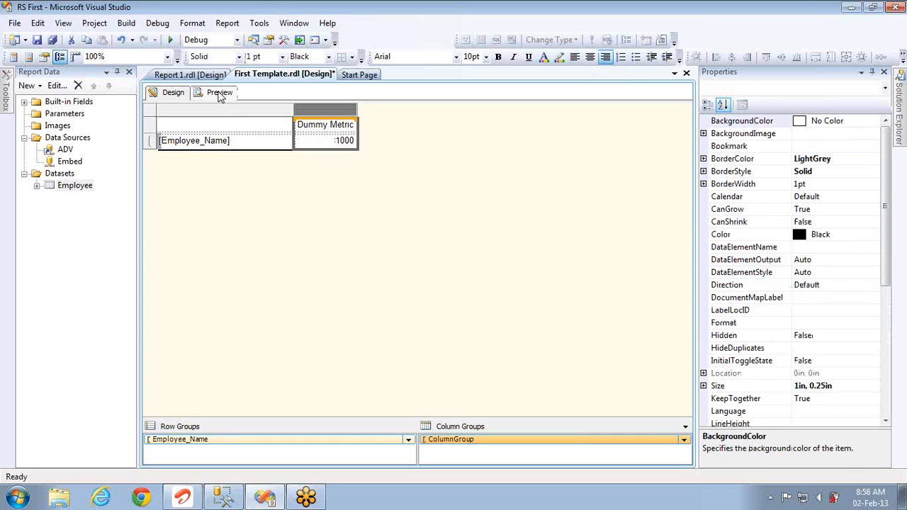
left_click(220, 92)
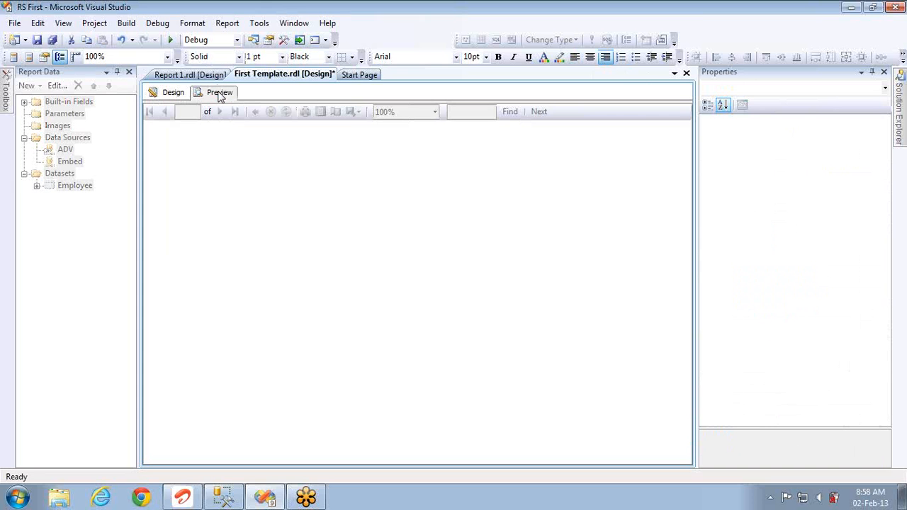
left_click(220, 93)
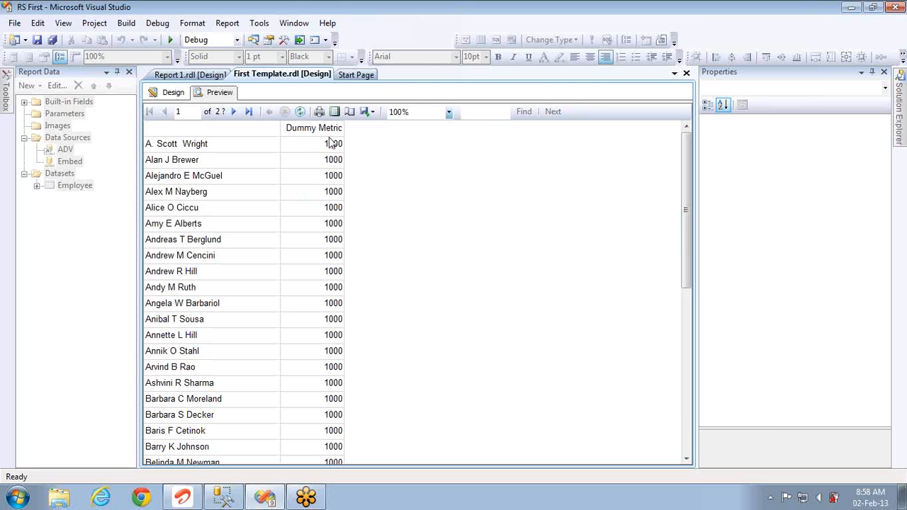
mouse_move(338, 201)
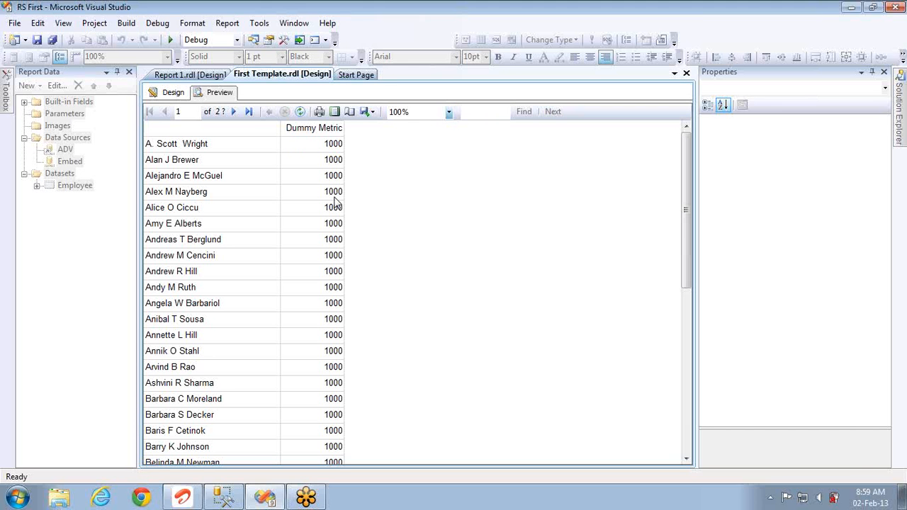
mouse_move(320, 202)
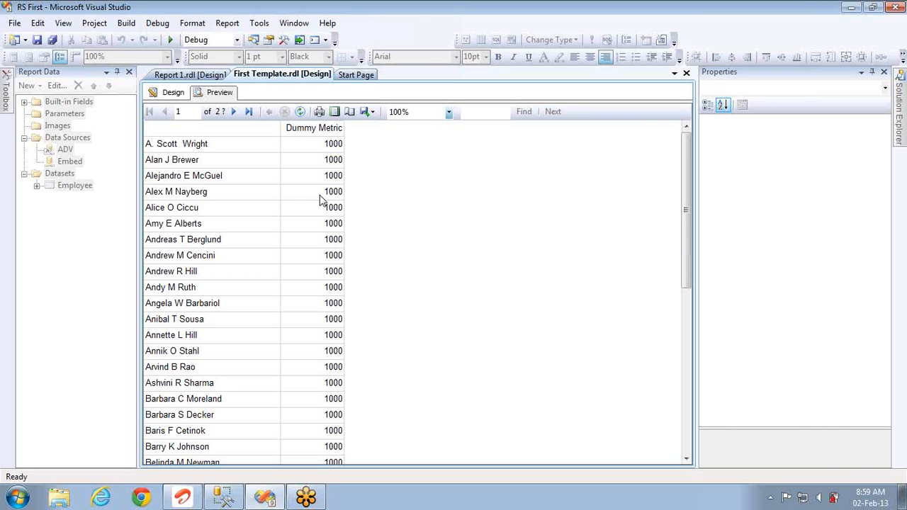
mouse_move(196, 105)
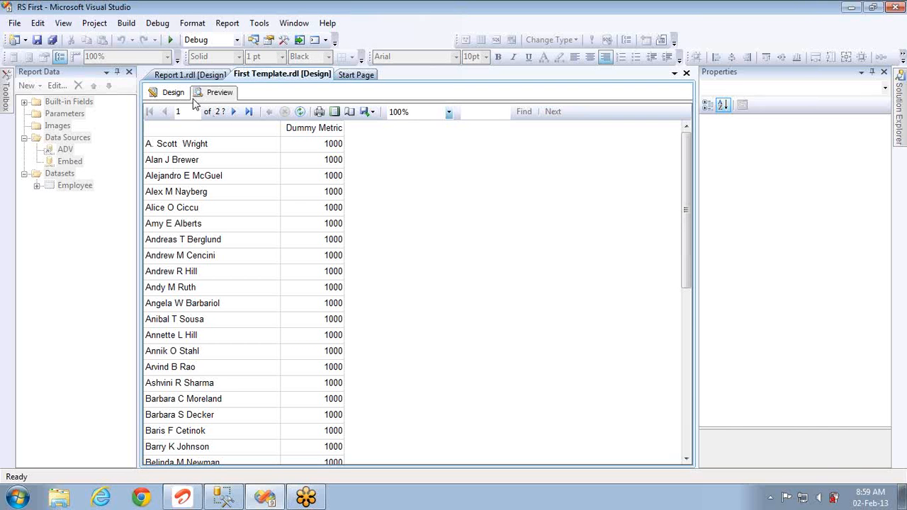
left_click(173, 92)
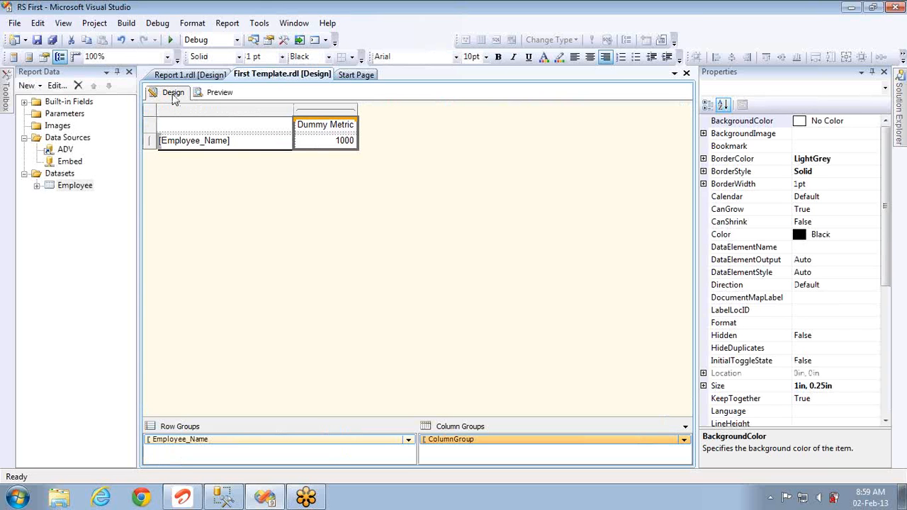
mouse_move(258, 148)
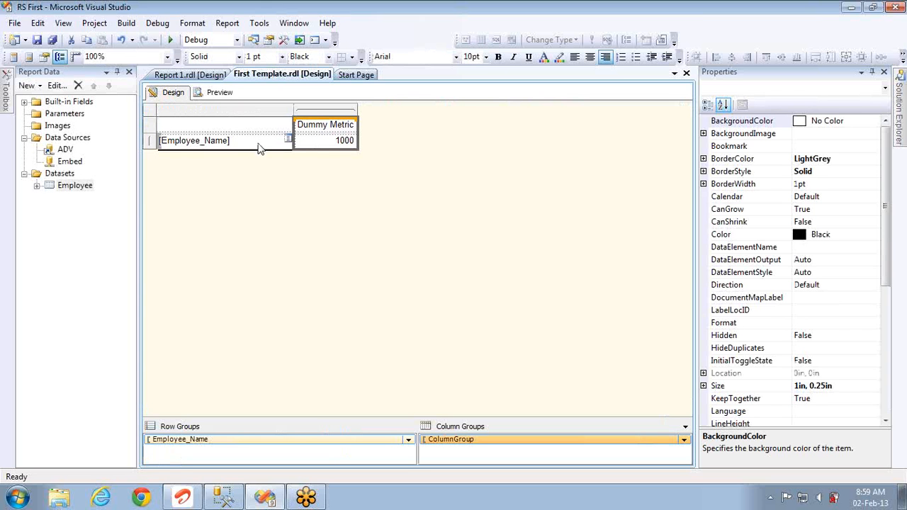
Step: Select the [Employee_Name] cell to reach its row group settings
left_click(194, 141)
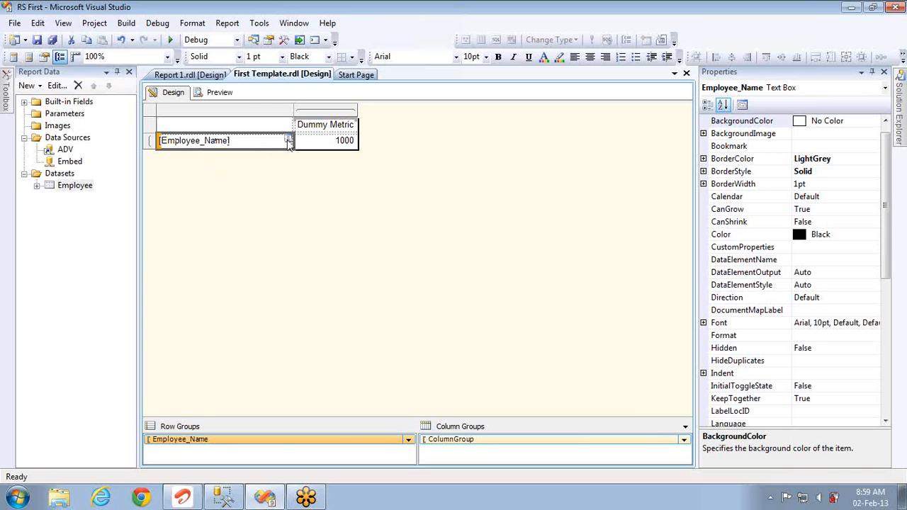
mouse_move(276, 445)
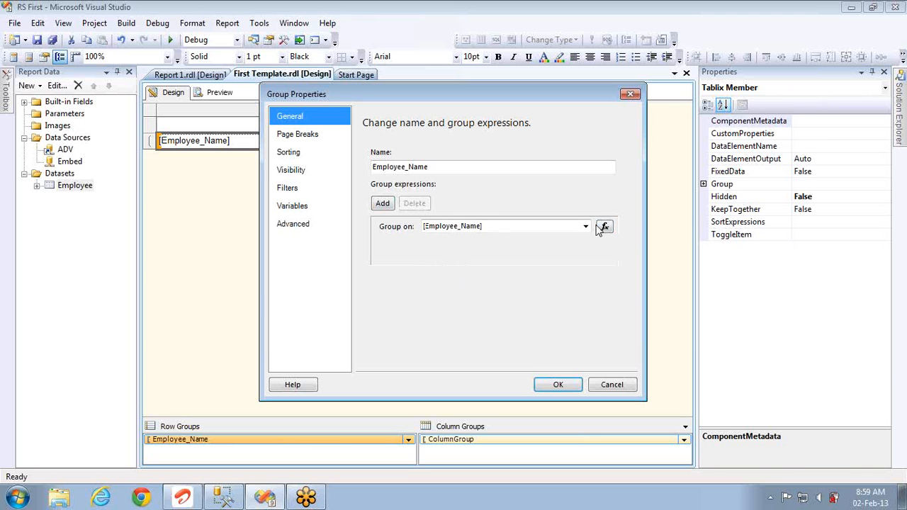
Step: Group the rows on EmployeeKey and set ParentEmployeeKey as the recursive parent
left_click(585, 227)
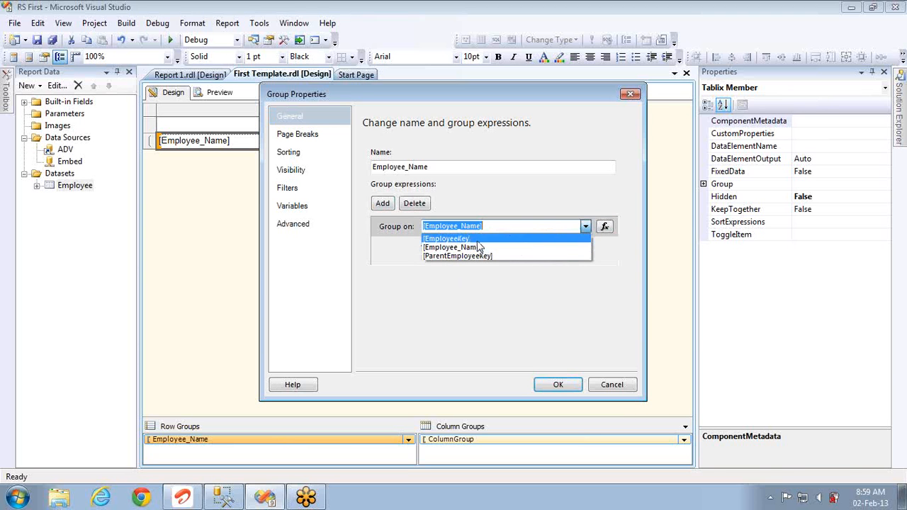
left_click(447, 238)
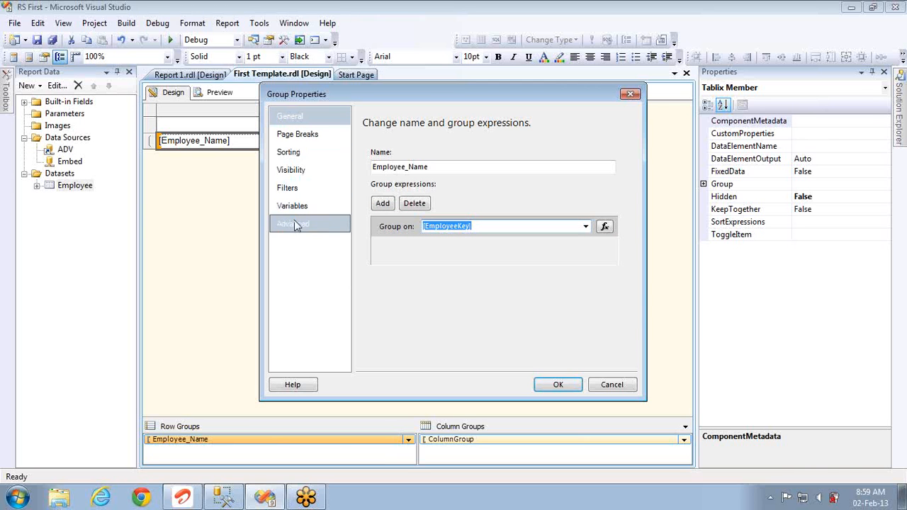
left_click(292, 224)
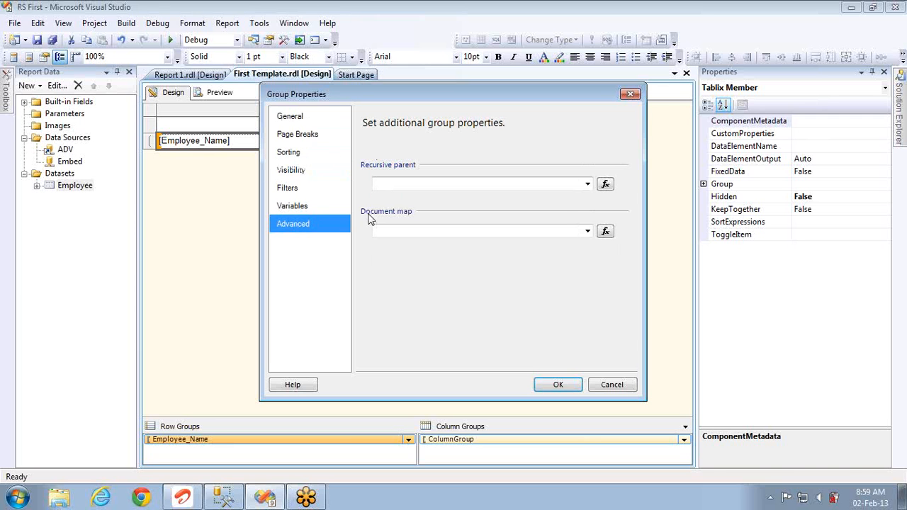
left_click(587, 185)
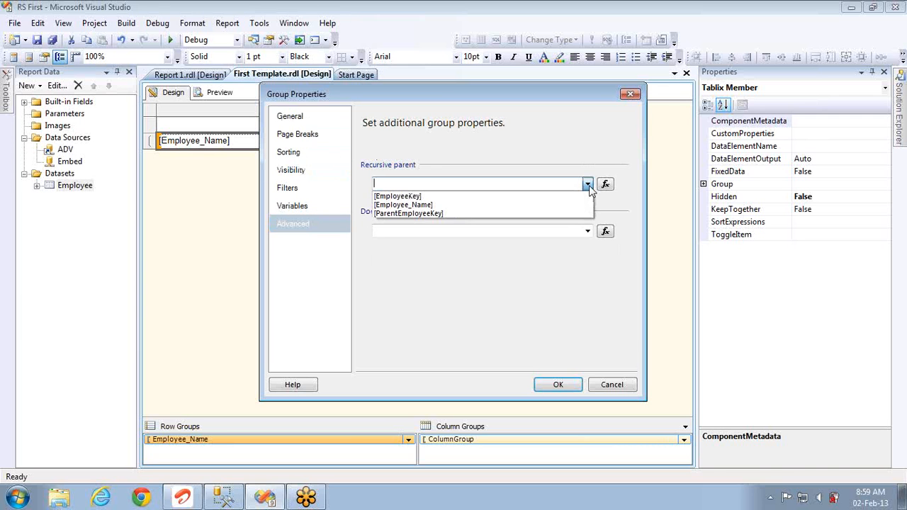
left_click(409, 213)
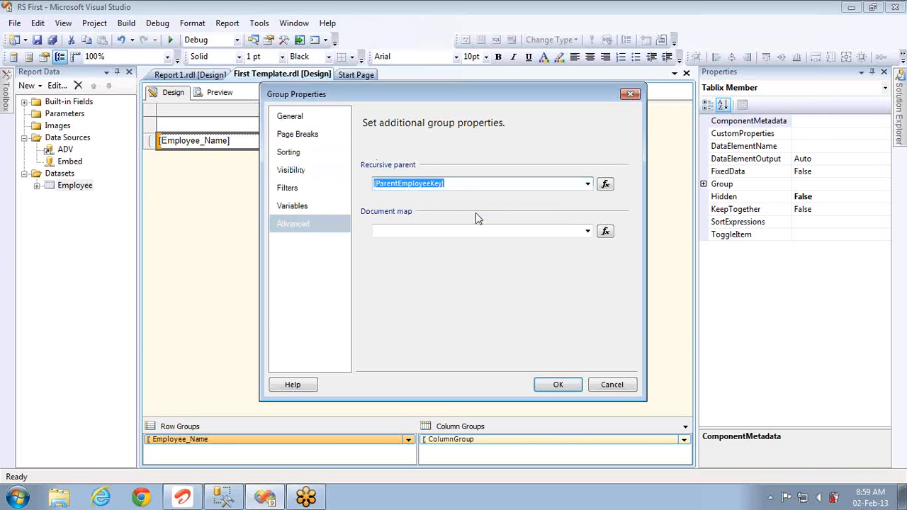
mouse_move(408, 213)
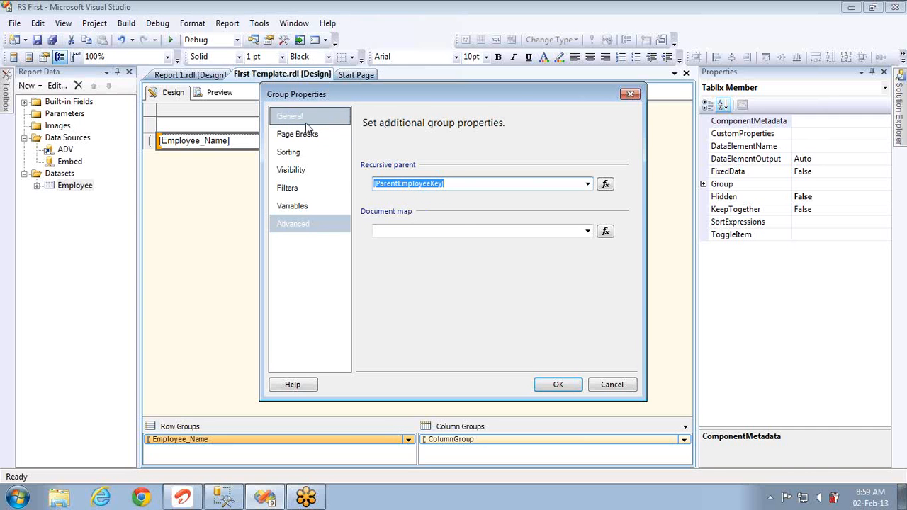
Step: Review the grouping and recursive parent settings, then move to the Visibility page
left_click(289, 117)
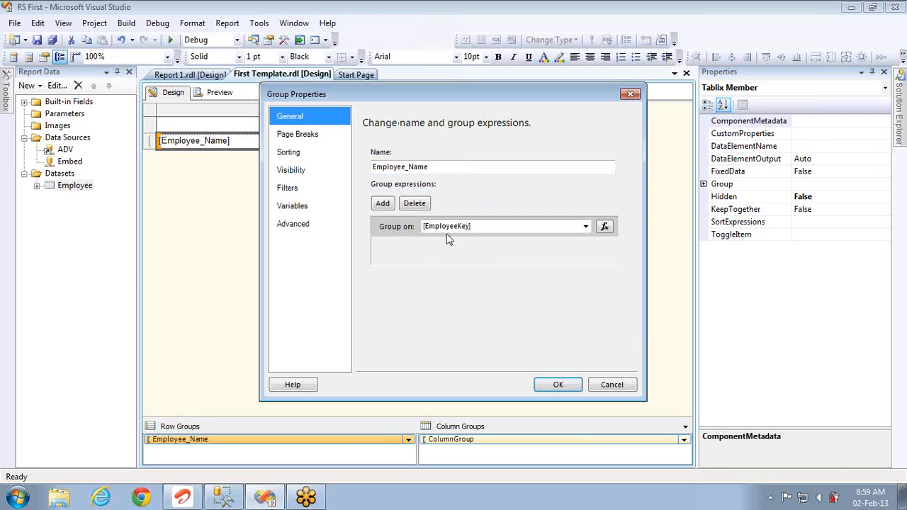
left_click(292, 224)
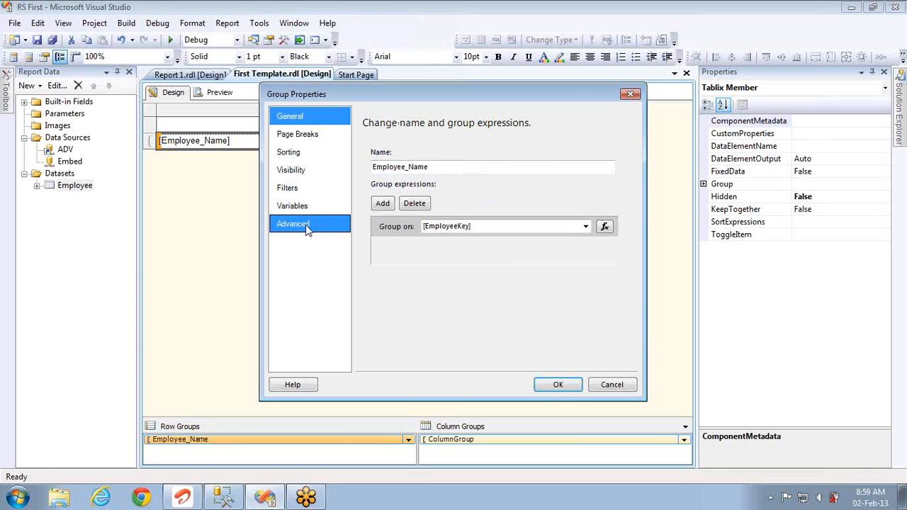
left_click(289, 117)
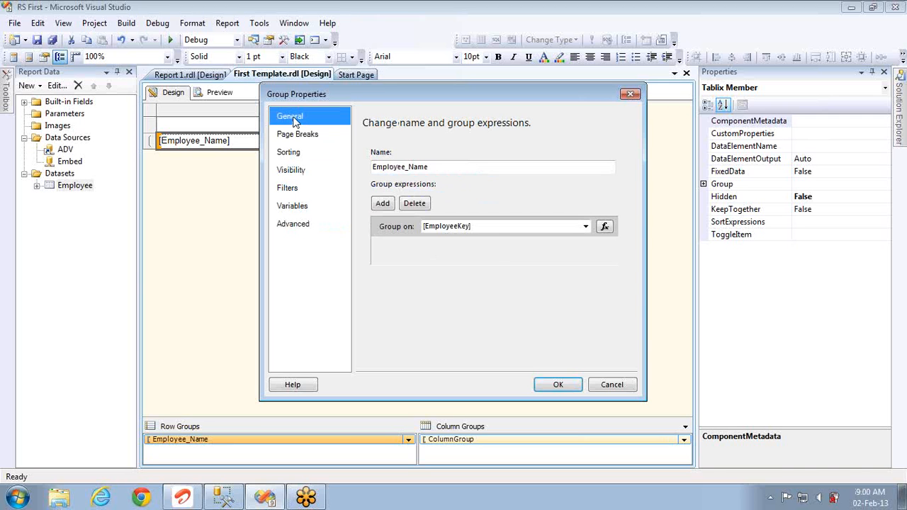
left_click(292, 224)
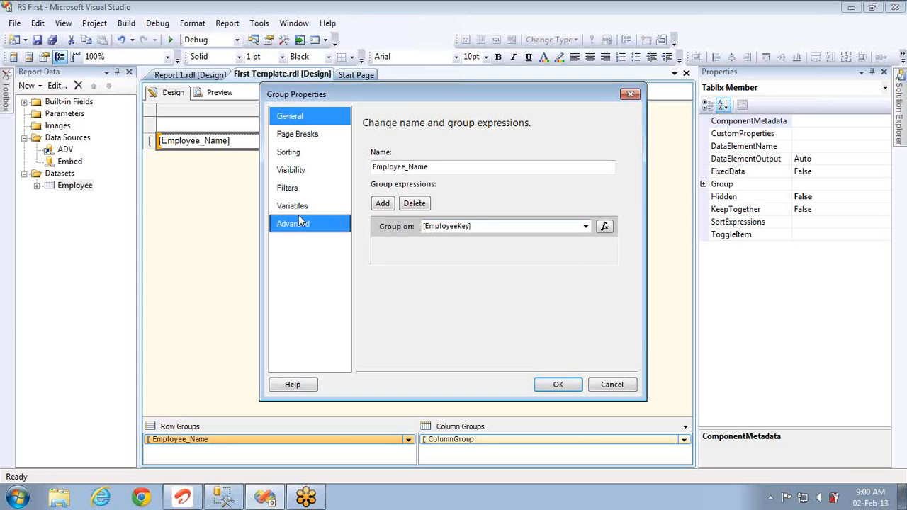
left_click(292, 224)
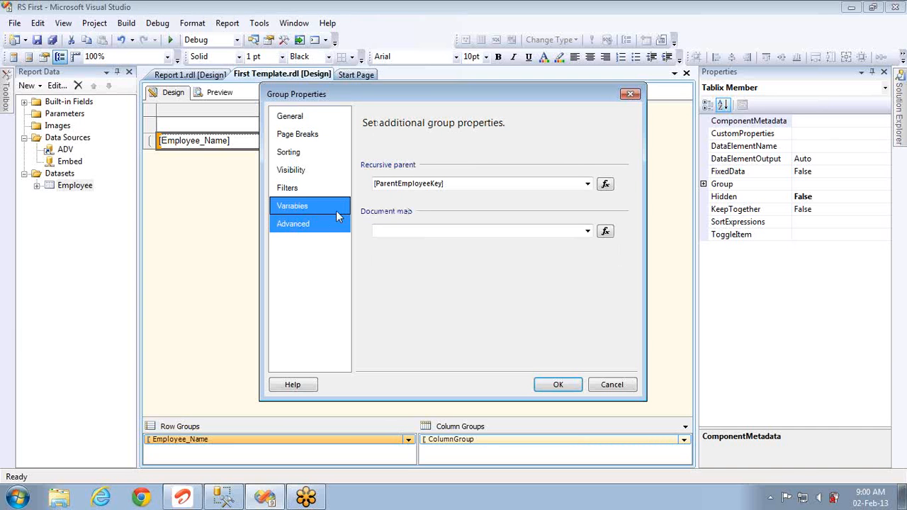
left_click(291, 170)
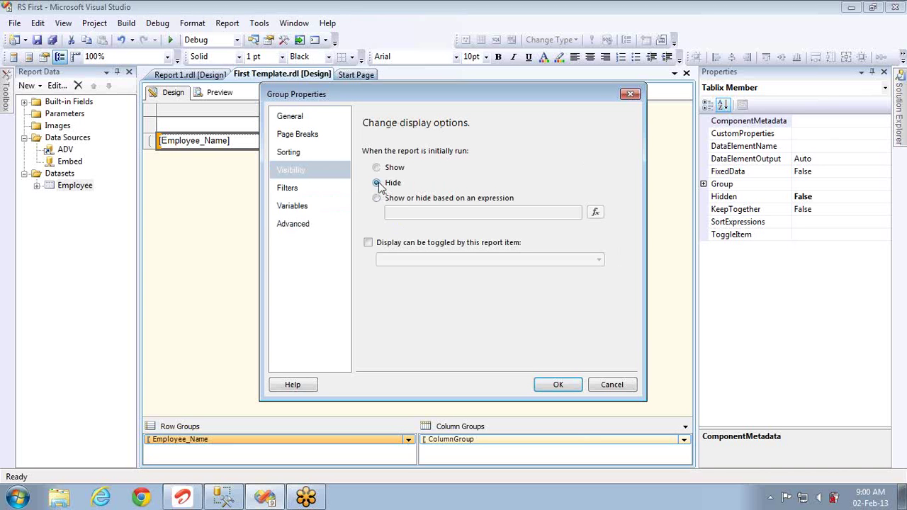
Step: Hide the group initially, let Employee_Name toggle its display, and apply the group properties
left_click(377, 183)
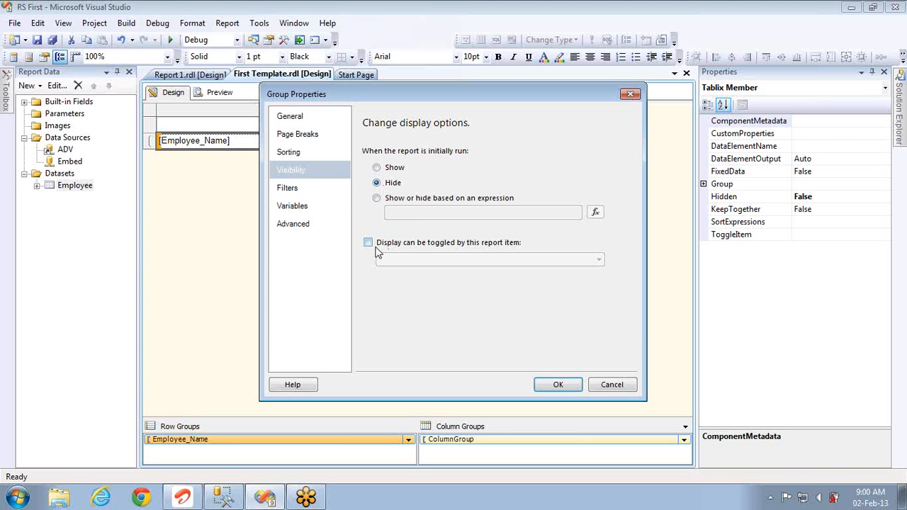
left_click(369, 242)
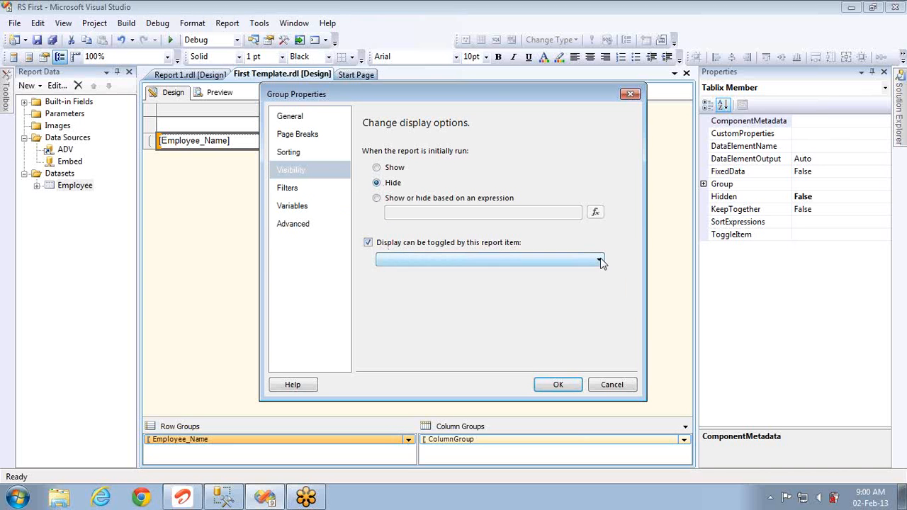
left_click(599, 260)
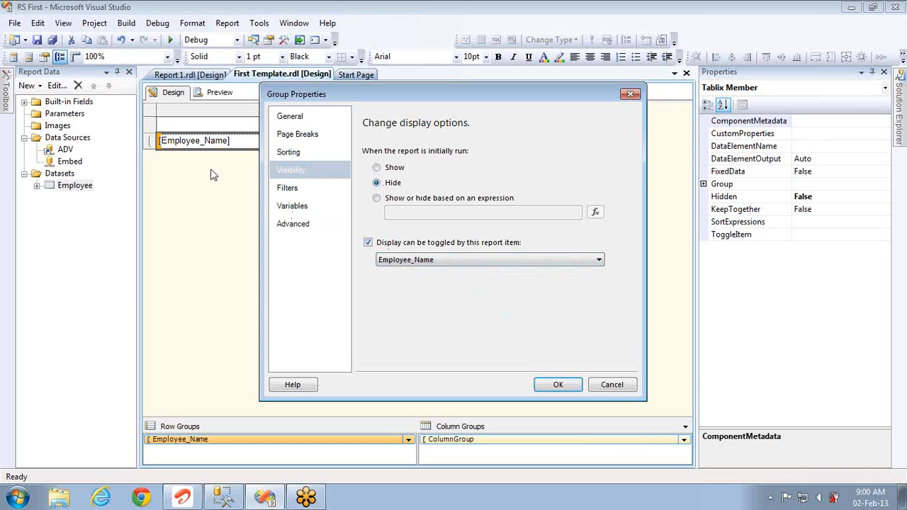
mouse_move(224, 140)
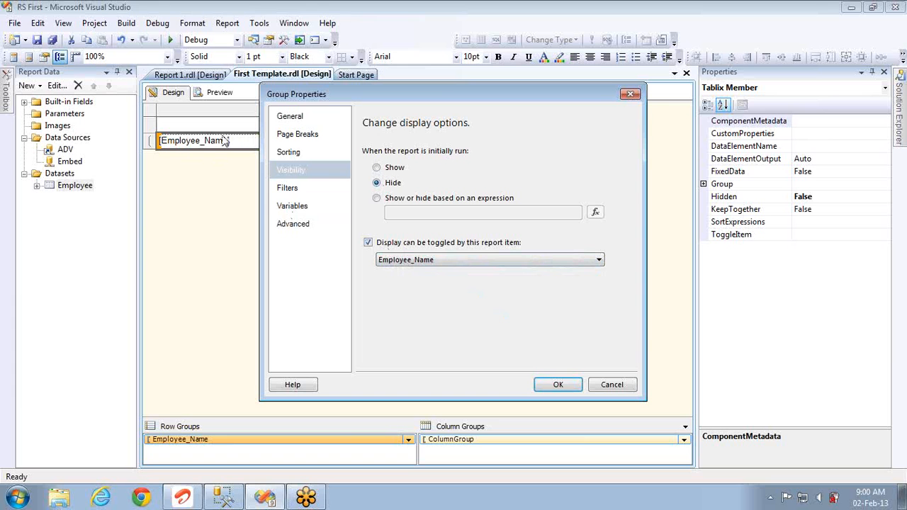
left_click(293, 224)
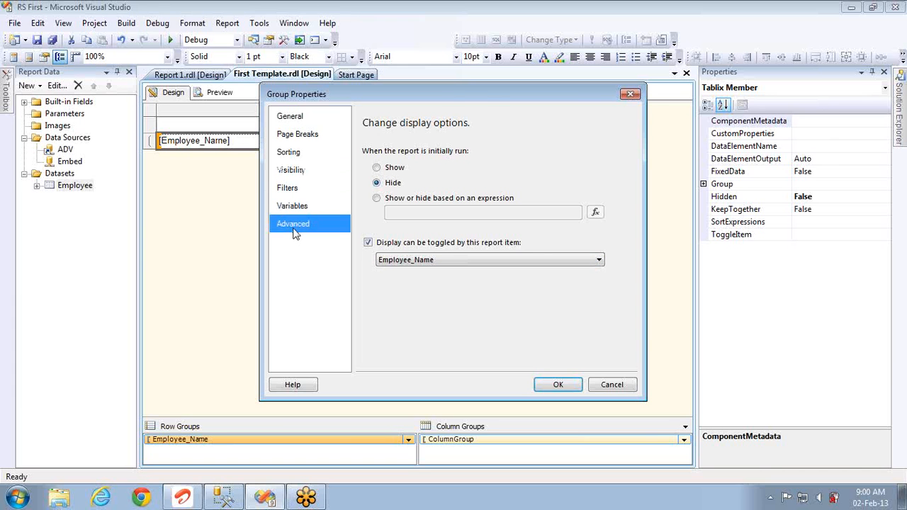
left_click(298, 133)
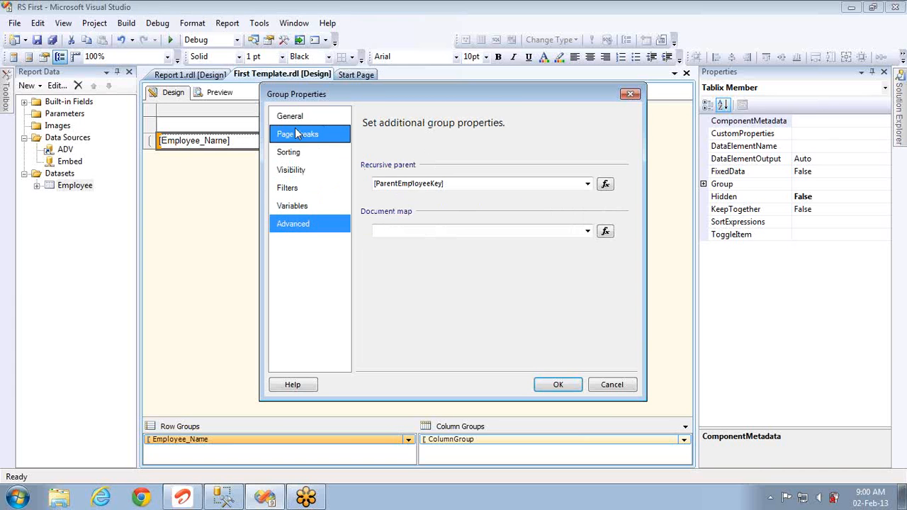
left_click(289, 116)
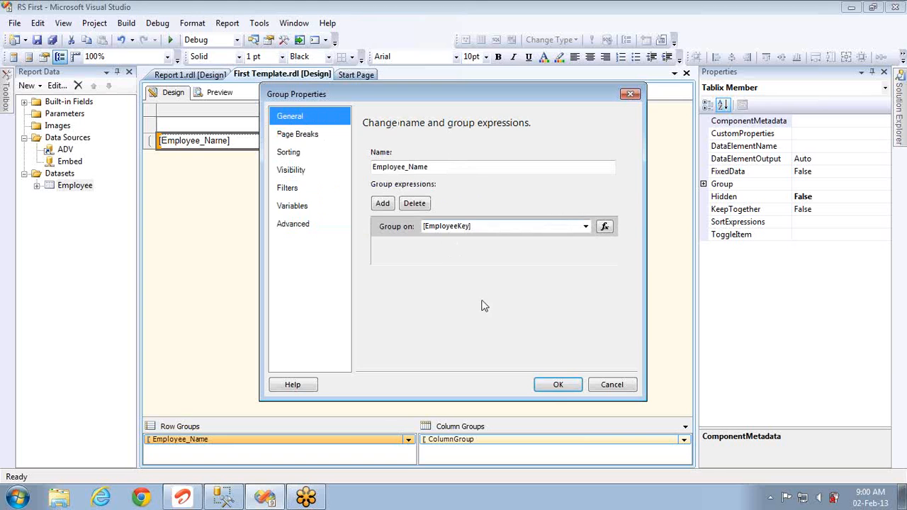
left_click(558, 384)
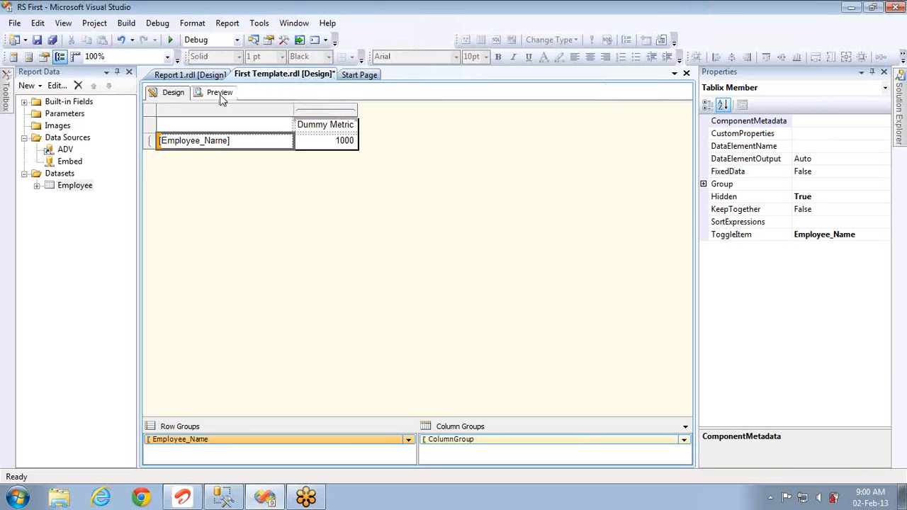
left_click(220, 92)
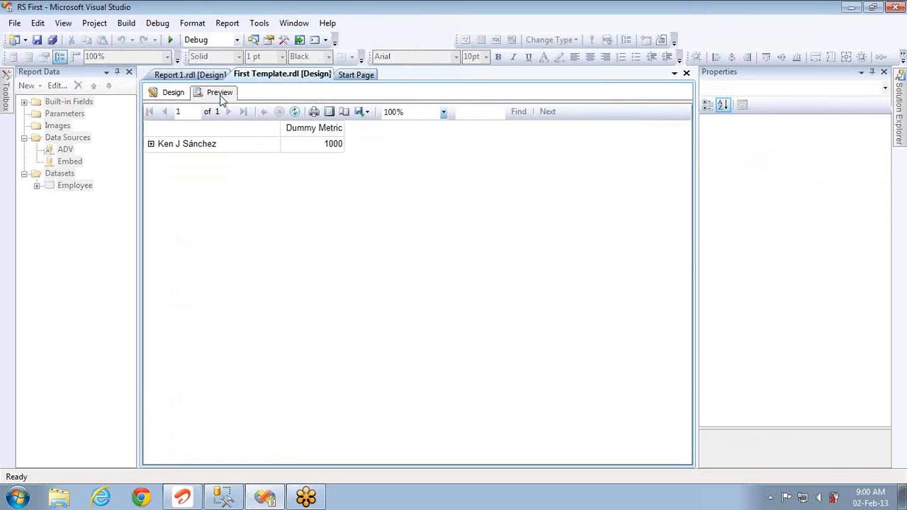
mouse_move(167, 137)
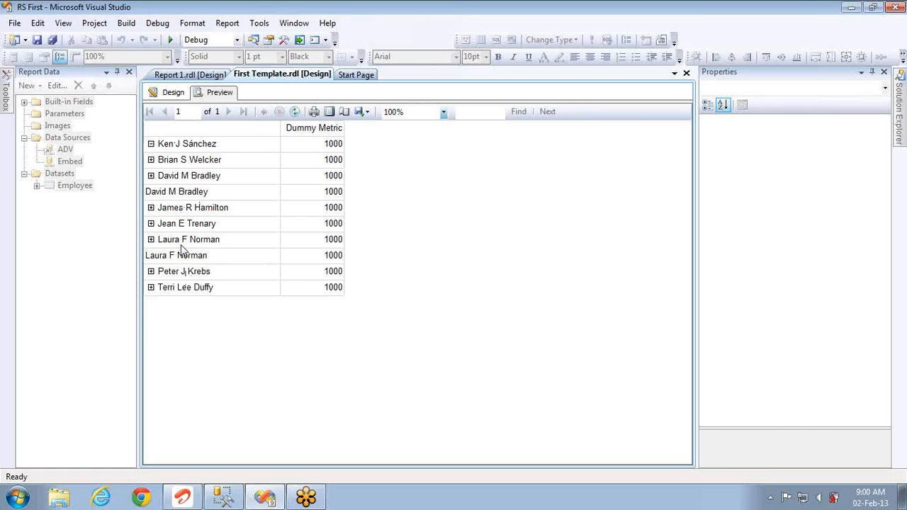
left_click(150, 159)
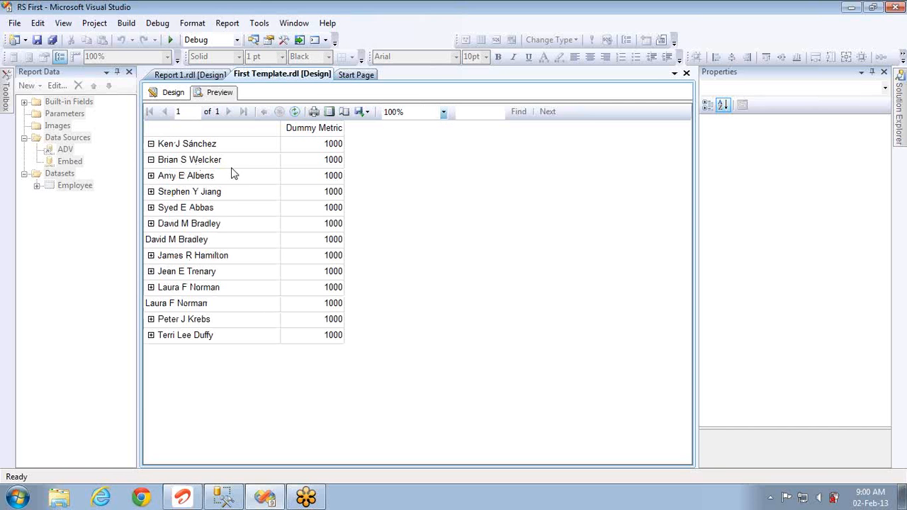
mouse_move(153, 177)
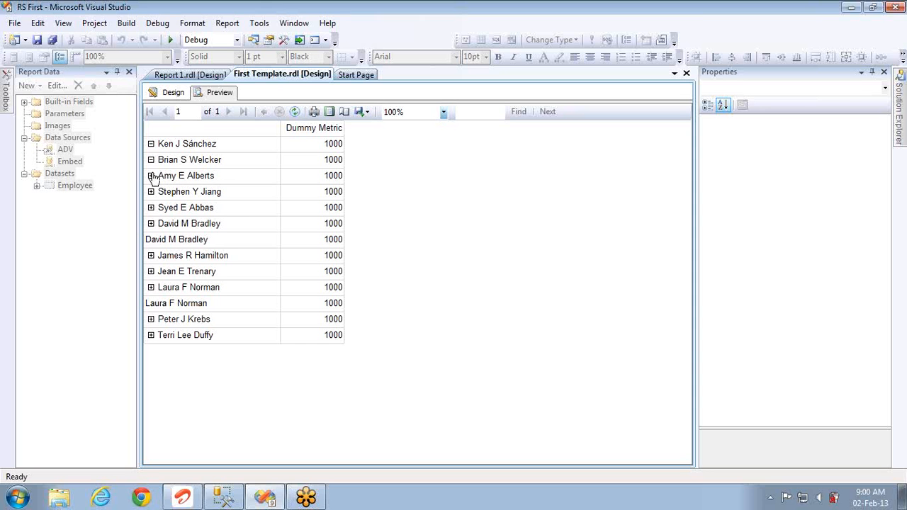
left_click(150, 176)
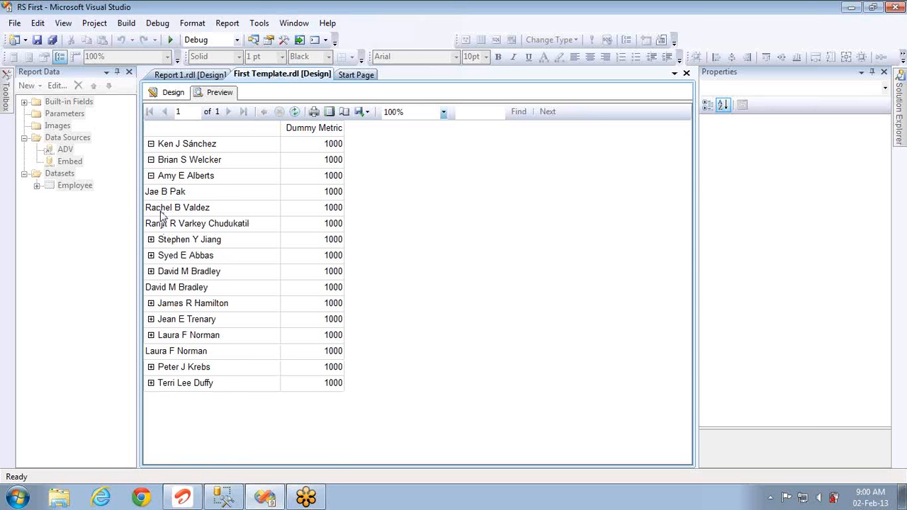
left_click(150, 238)
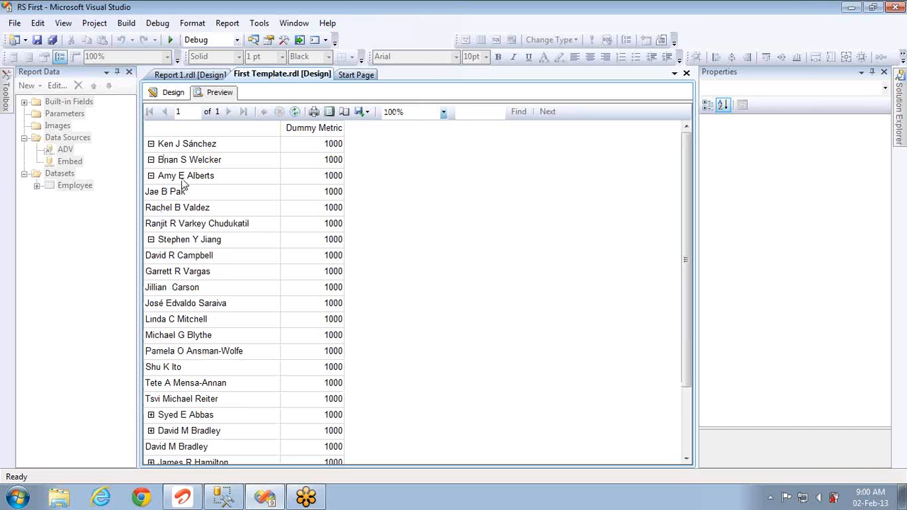
mouse_move(178, 250)
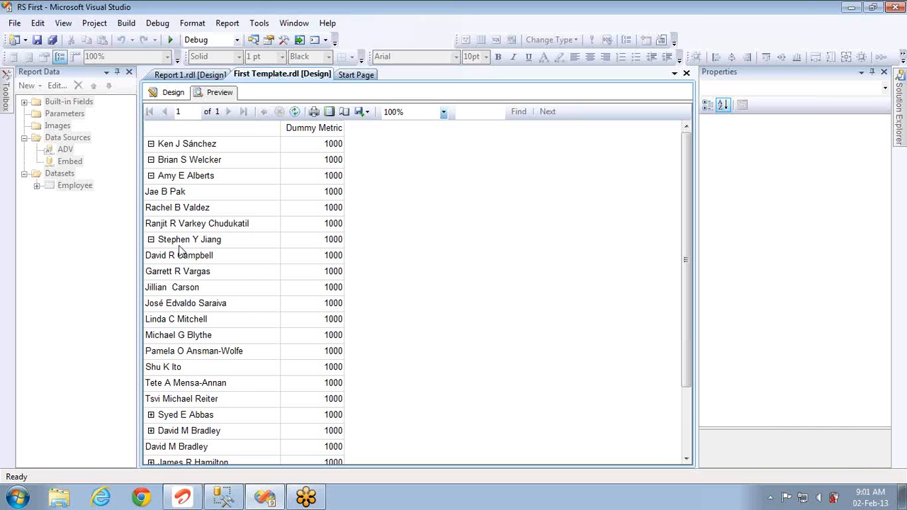
mouse_move(167, 166)
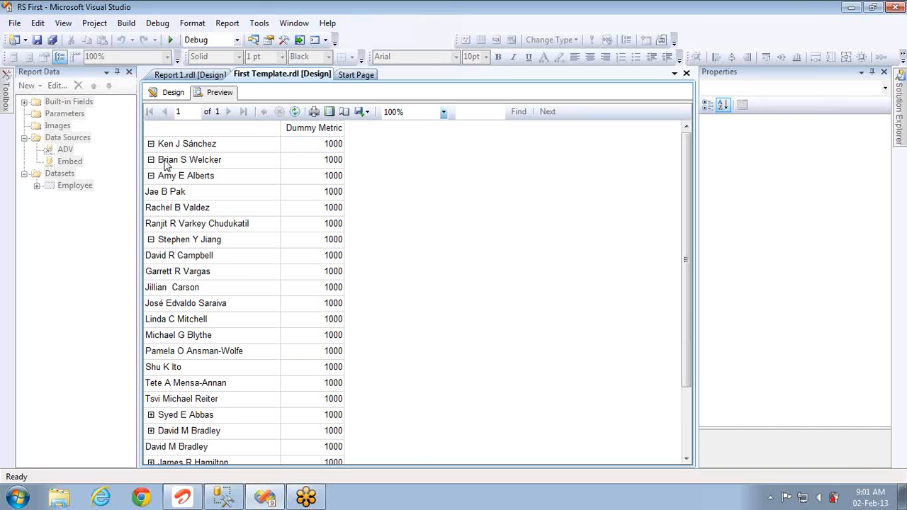
left_click(173, 92)
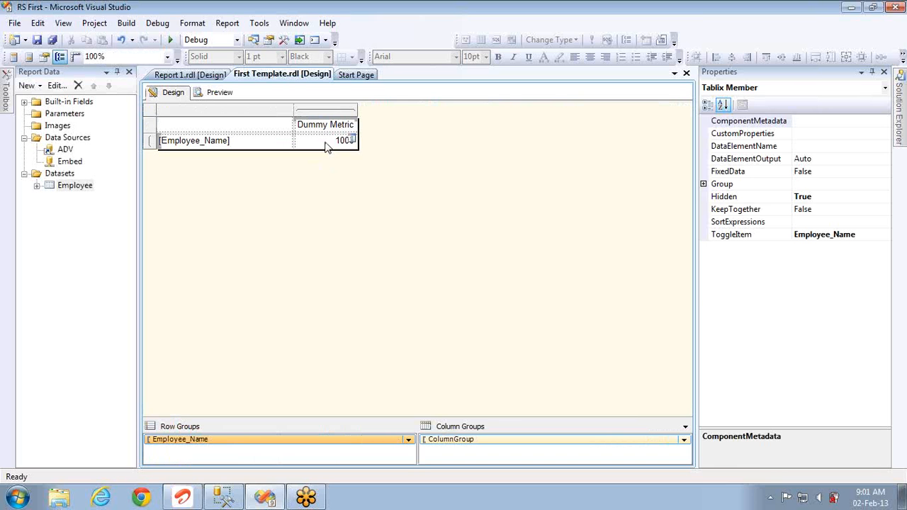
Step: Change the Dummy Metric cell's expression from 1000 to =Level()
right_click(343, 140)
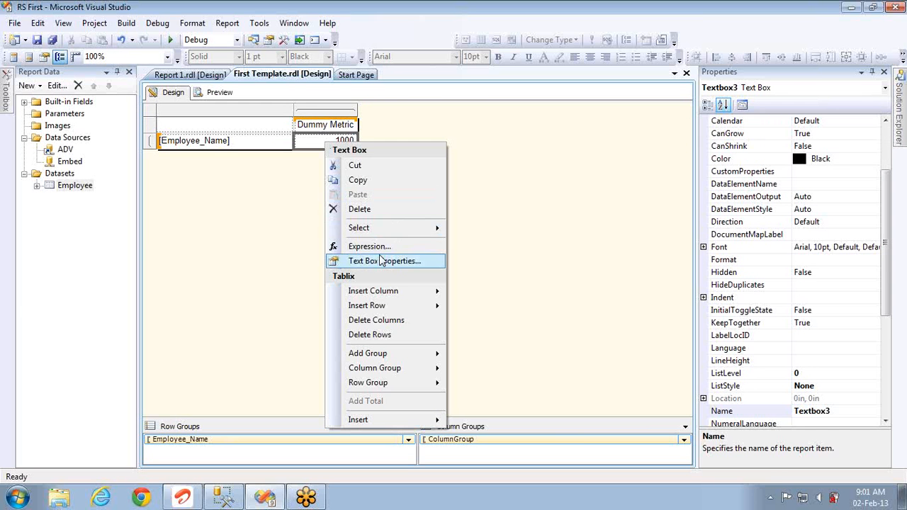
left_click(369, 247)
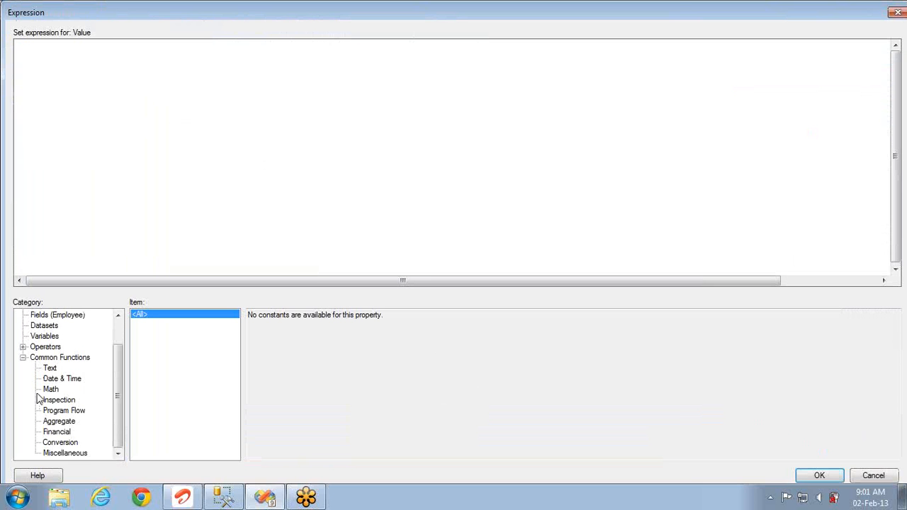
left_click(63, 411)
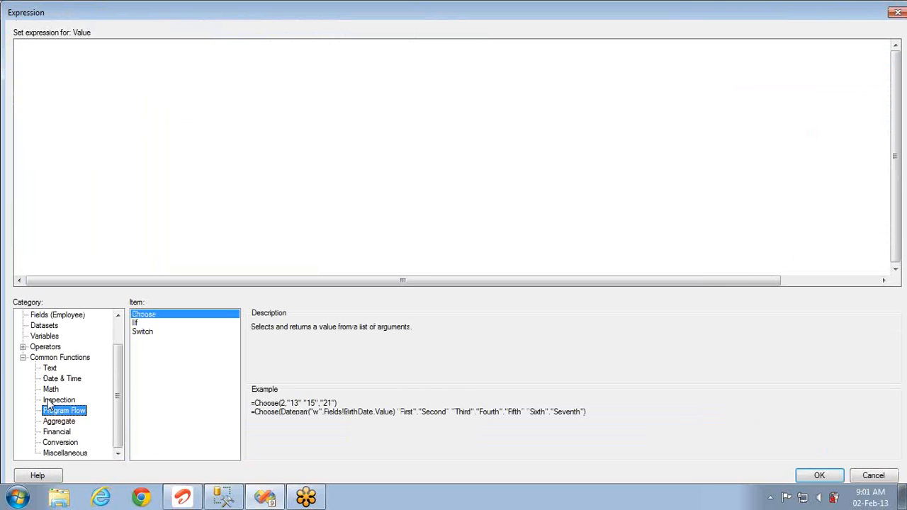
left_click(59, 421)
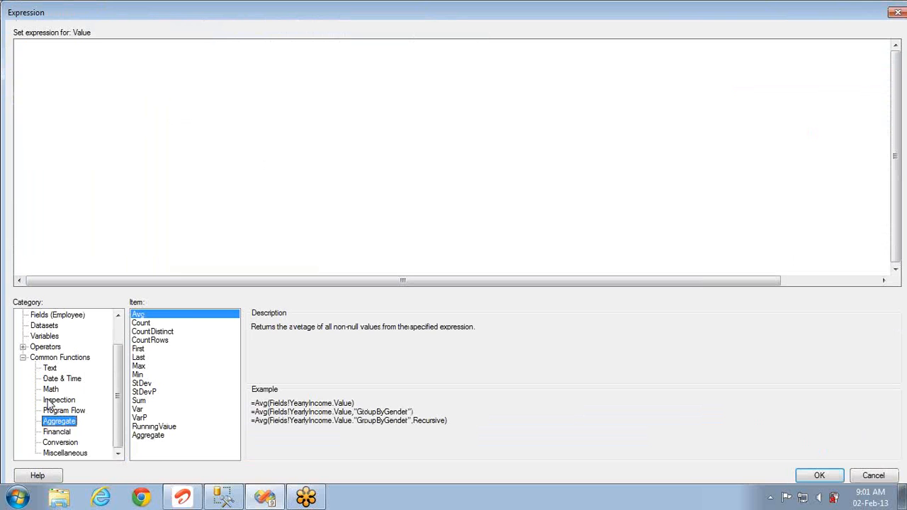
left_click(66, 454)
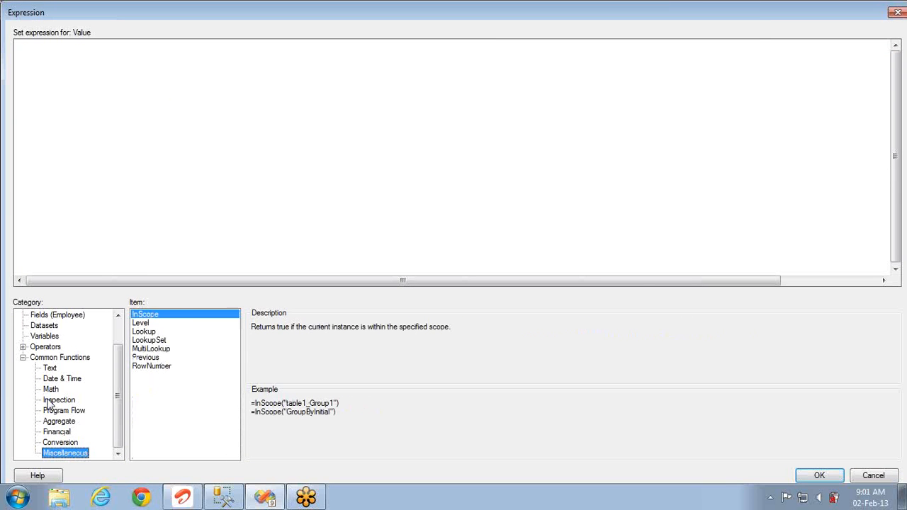
mouse_move(159, 328)
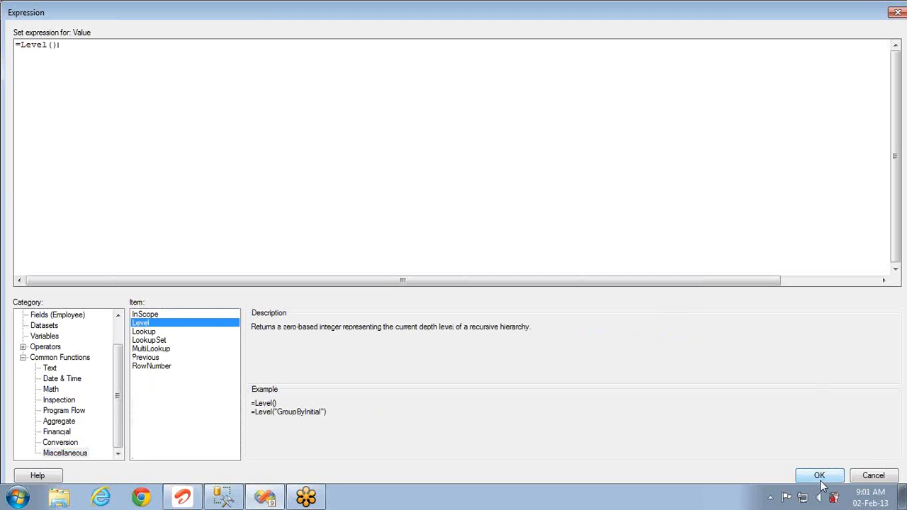
left_click(820, 477)
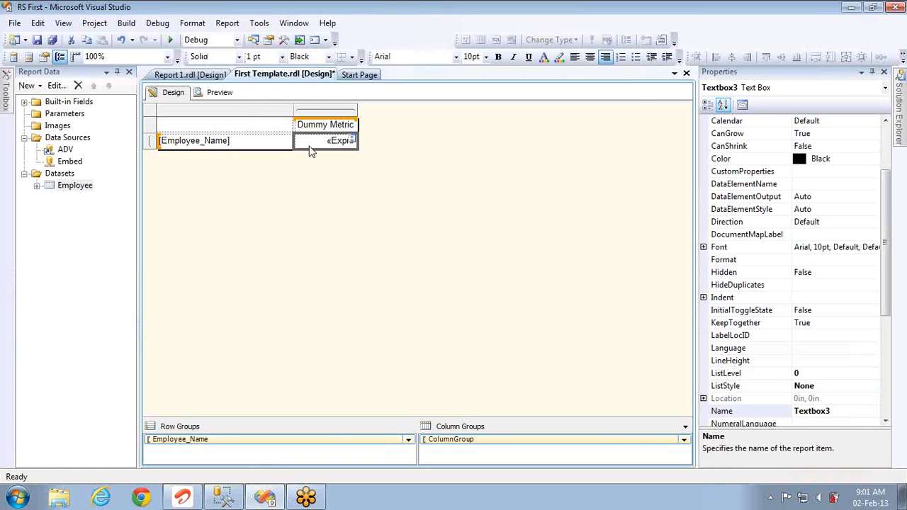
left_click(219, 92)
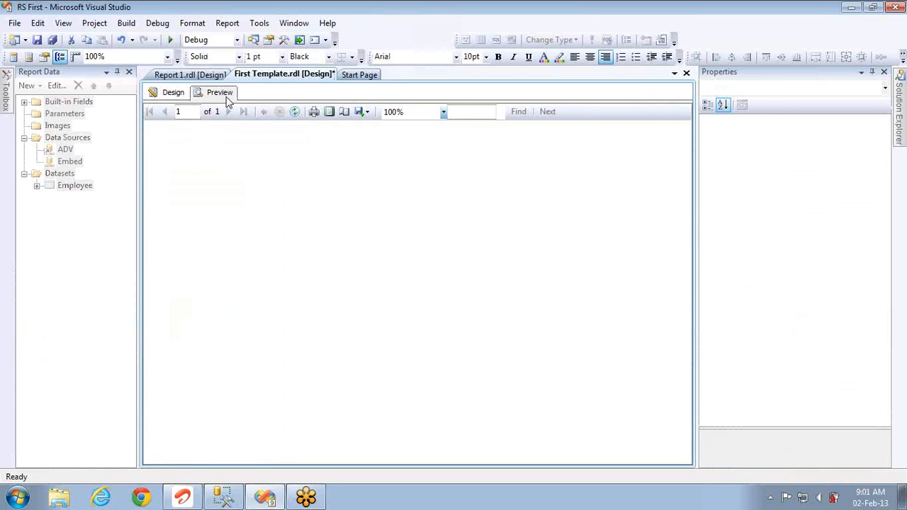
left_click(218, 92)
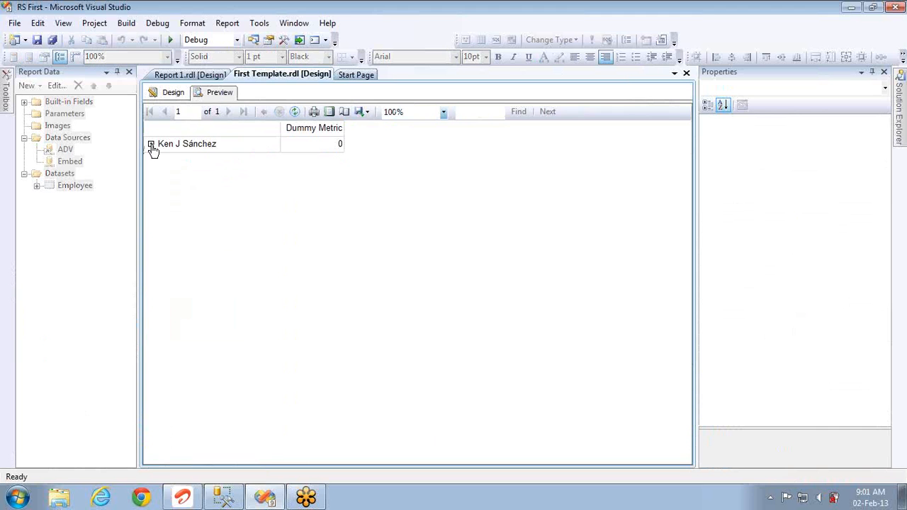
left_click(150, 145)
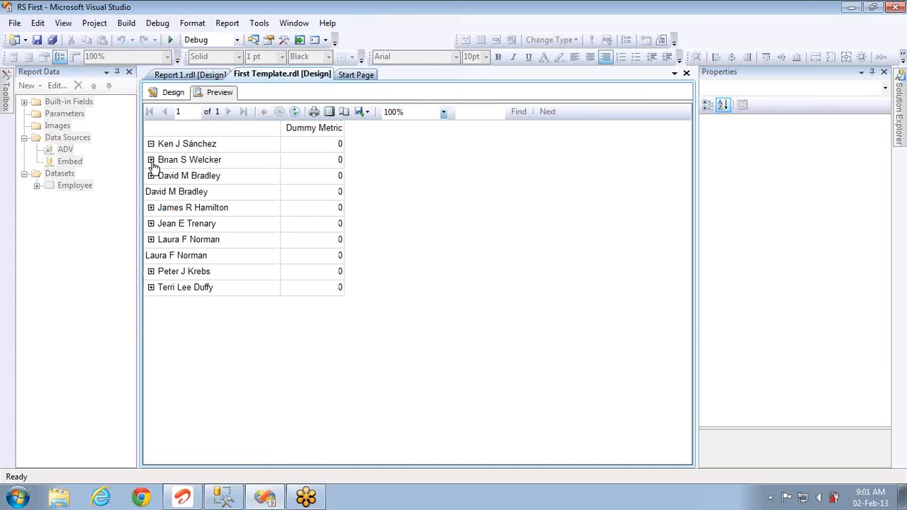
left_click(150, 176)
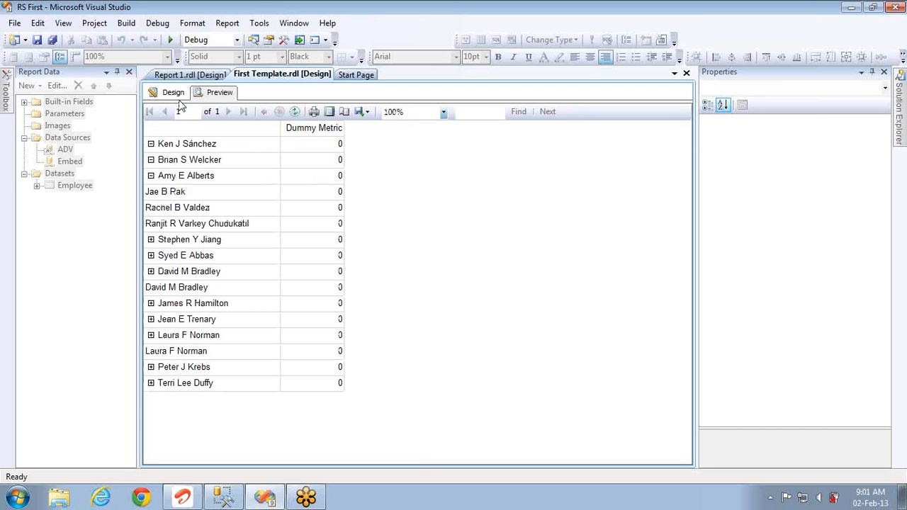
left_click(173, 92)
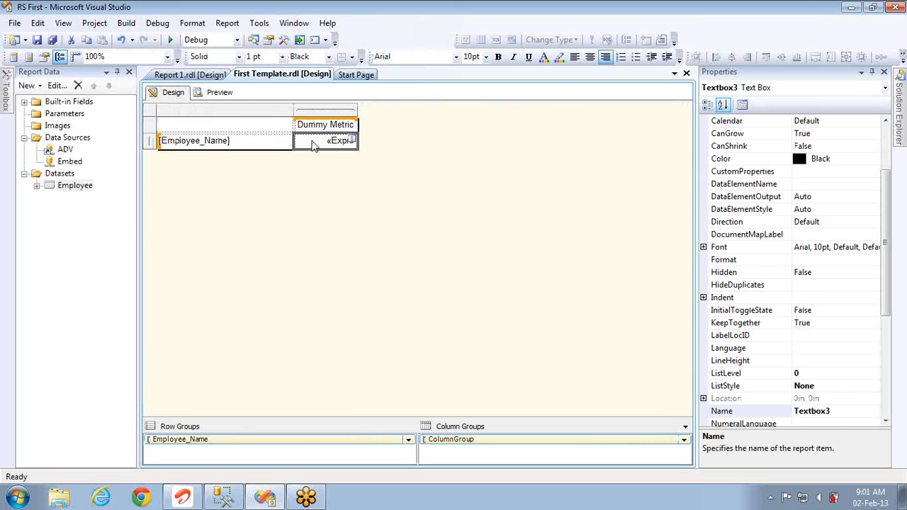
Step: Scope the Dummy Metric expression to the group as =Level("Employee_Name")
right_click(326, 141)
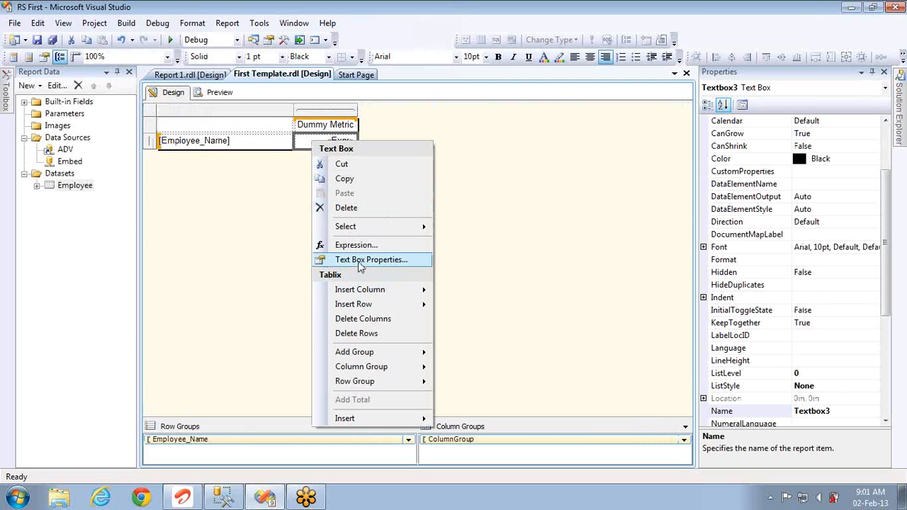
left_click(357, 243)
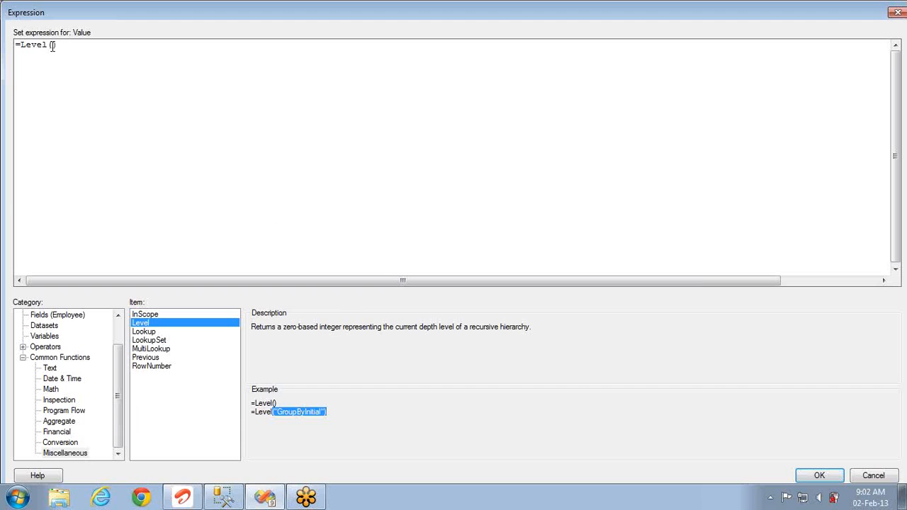
type("\"\"")
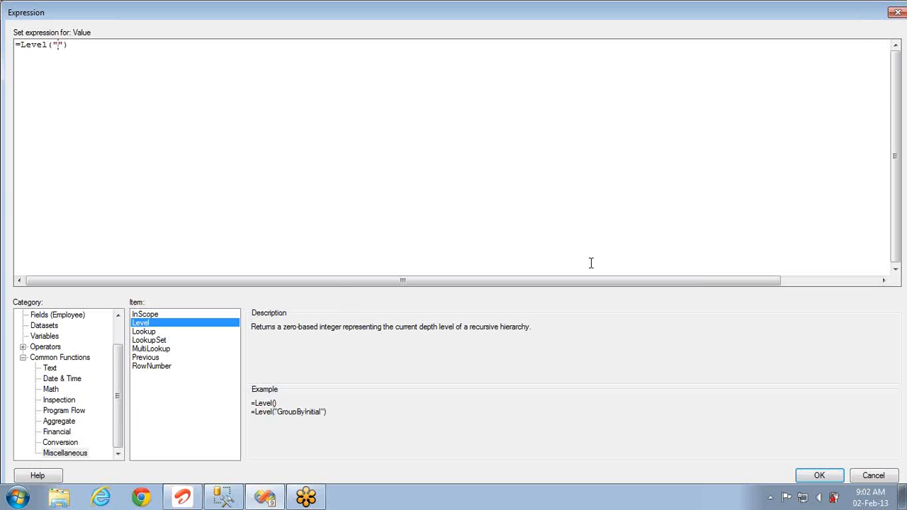
type("Employee_")
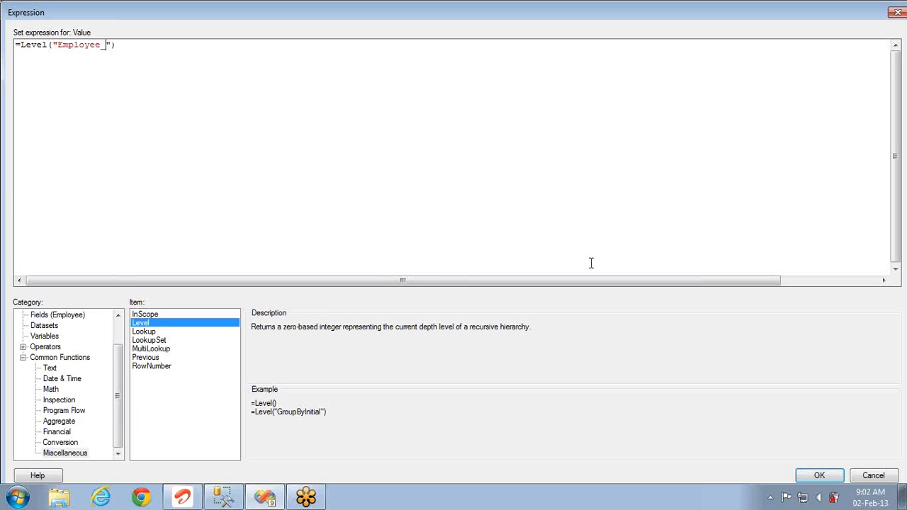
type("Name")
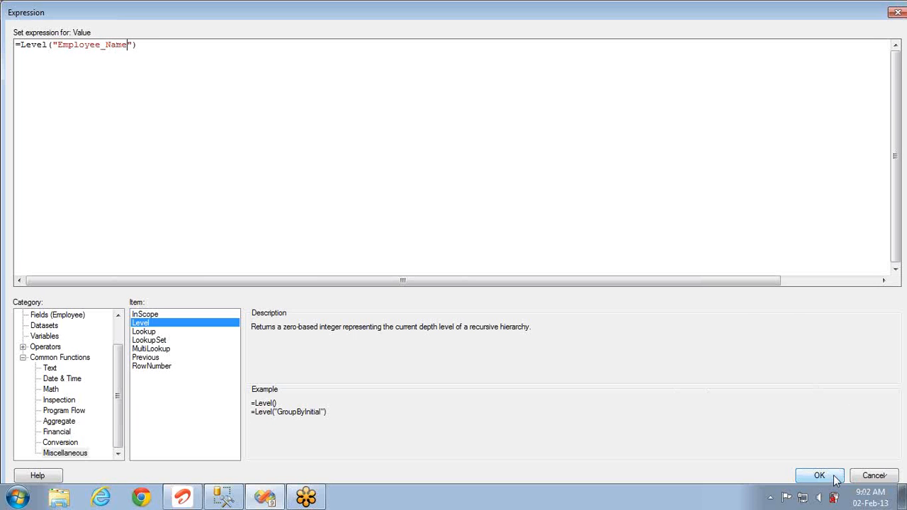
left_click(820, 476)
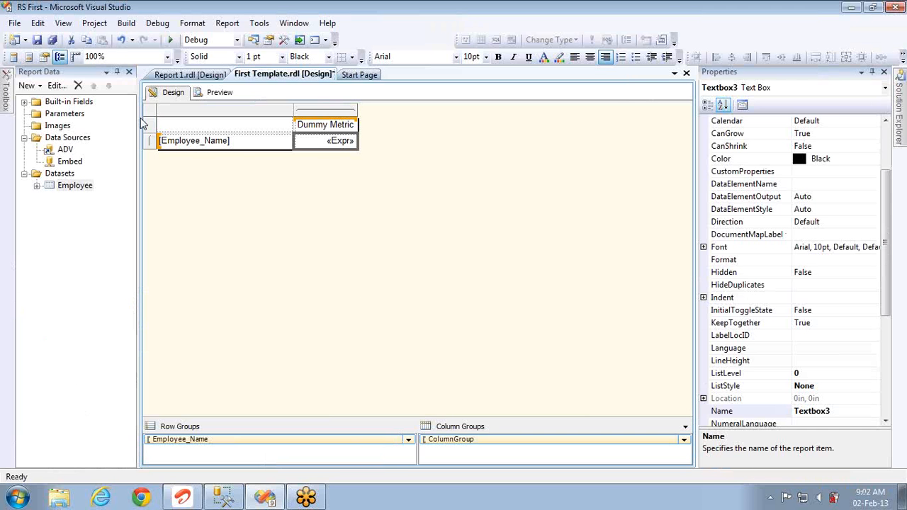
Step: Review and close the Employee_Name group properties without changes
left_click(205, 439)
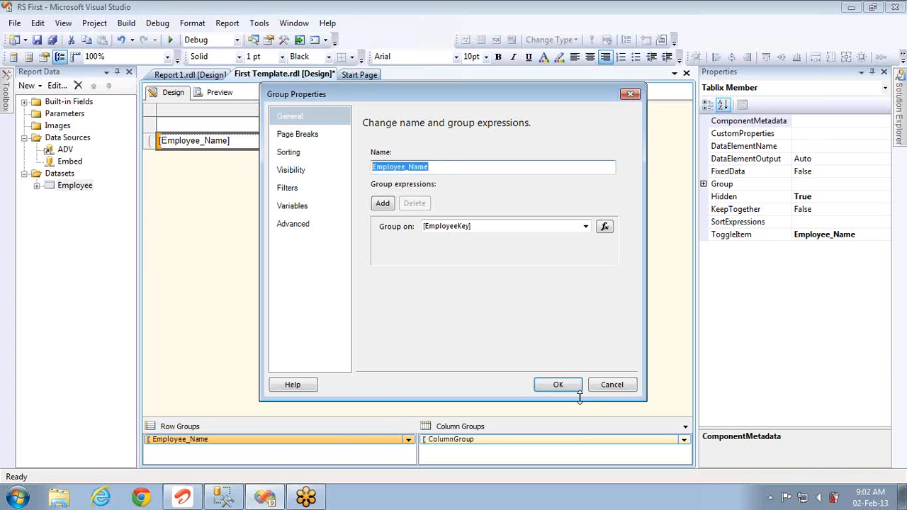
left_click(559, 384)
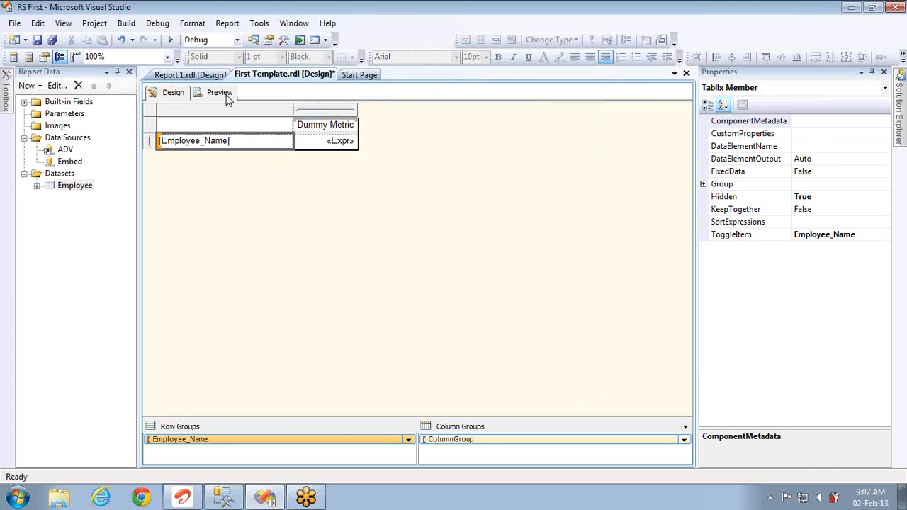
left_click(218, 92)
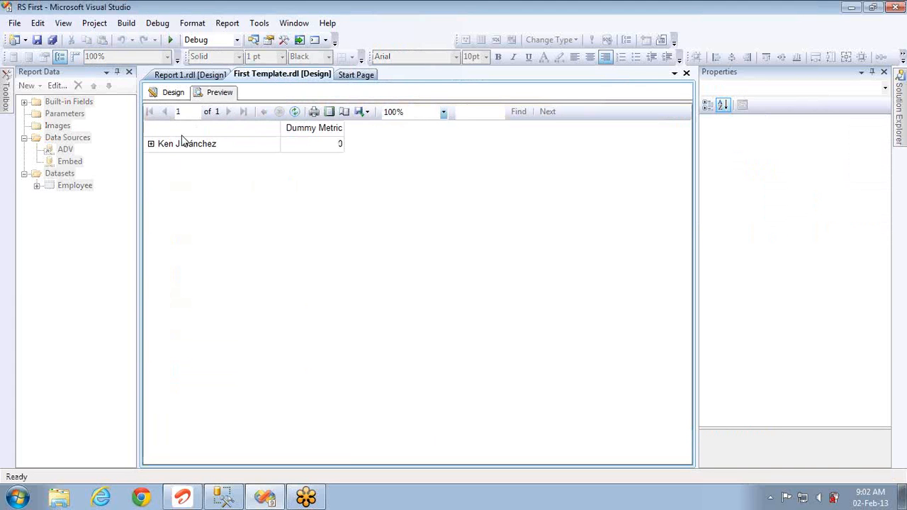
left_click(150, 145)
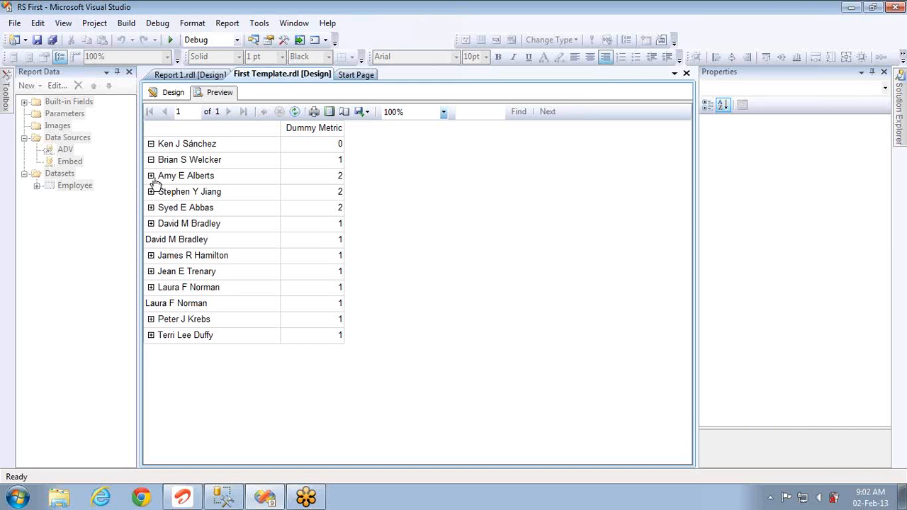
left_click(151, 176)
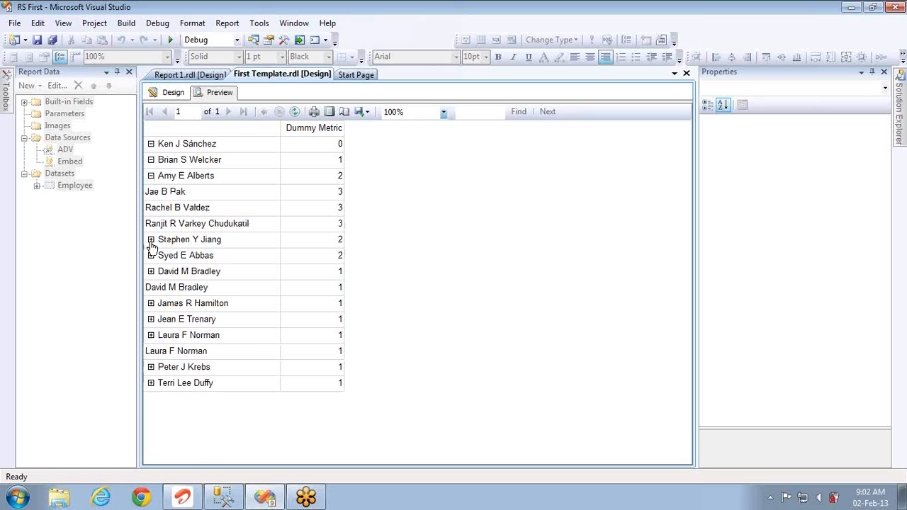
left_click(150, 239)
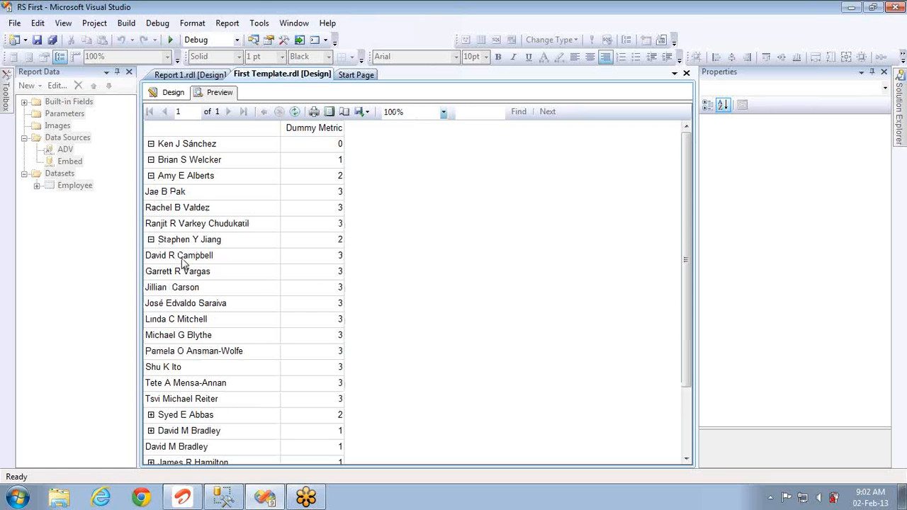
mouse_move(170, 404)
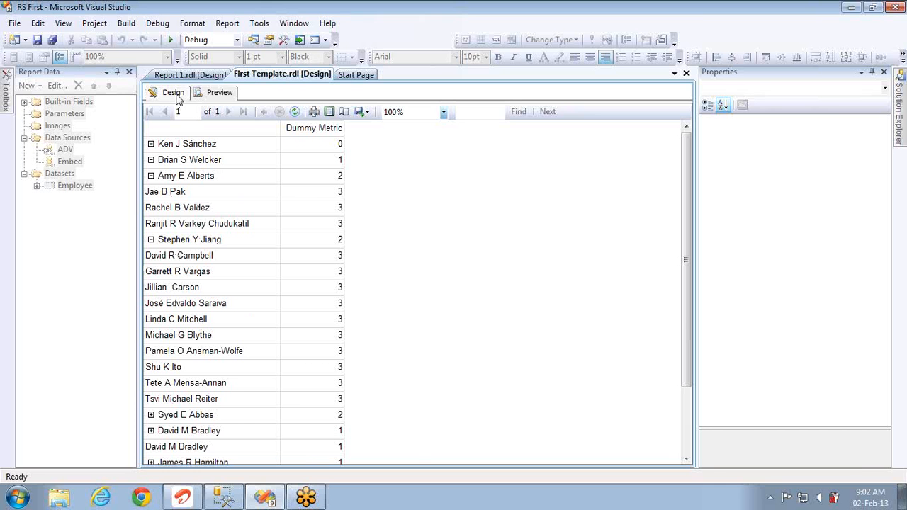
left_click(173, 92)
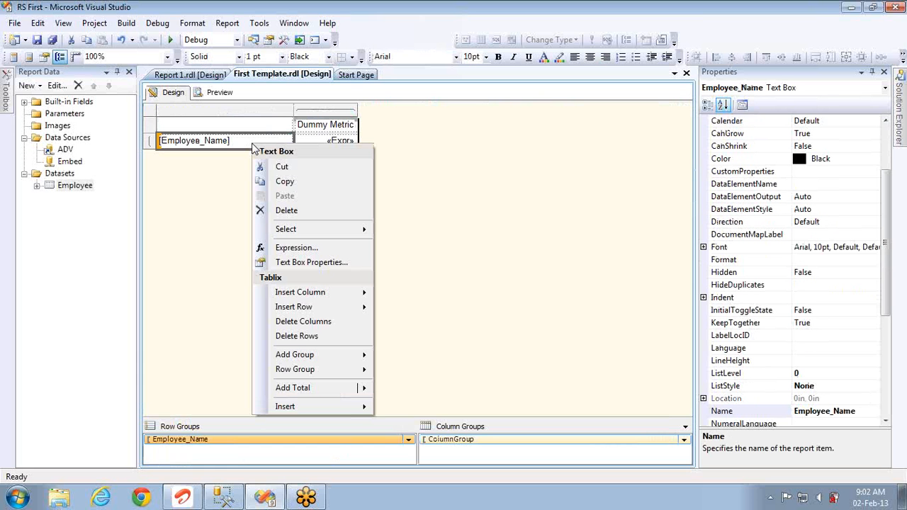
mouse_move(296, 247)
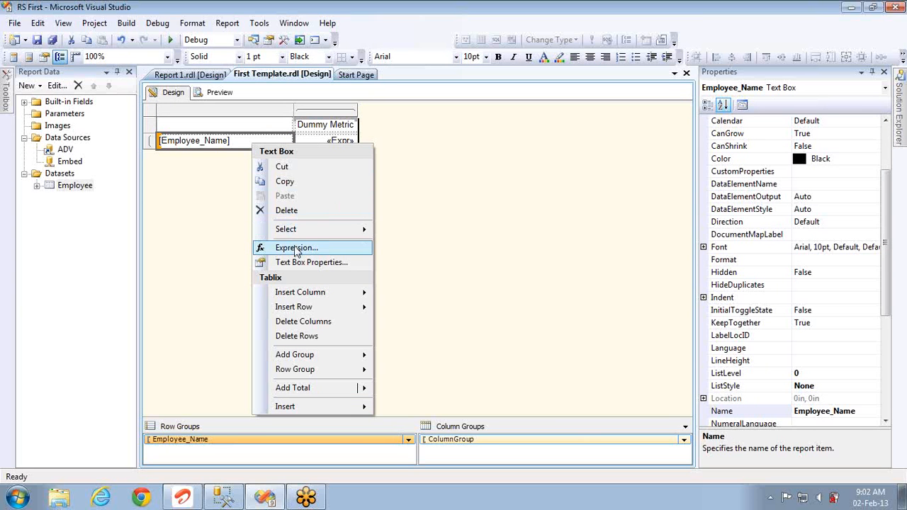
mouse_move(312, 229)
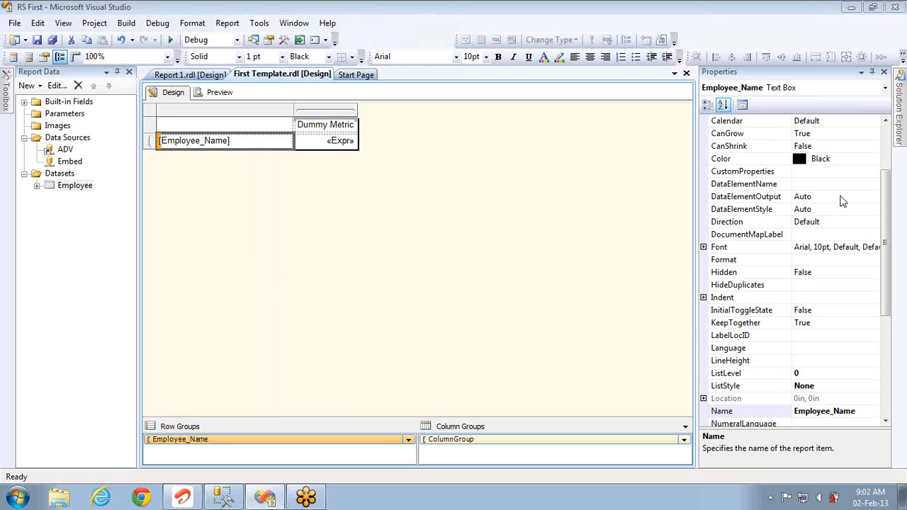
mouse_move(513, 127)
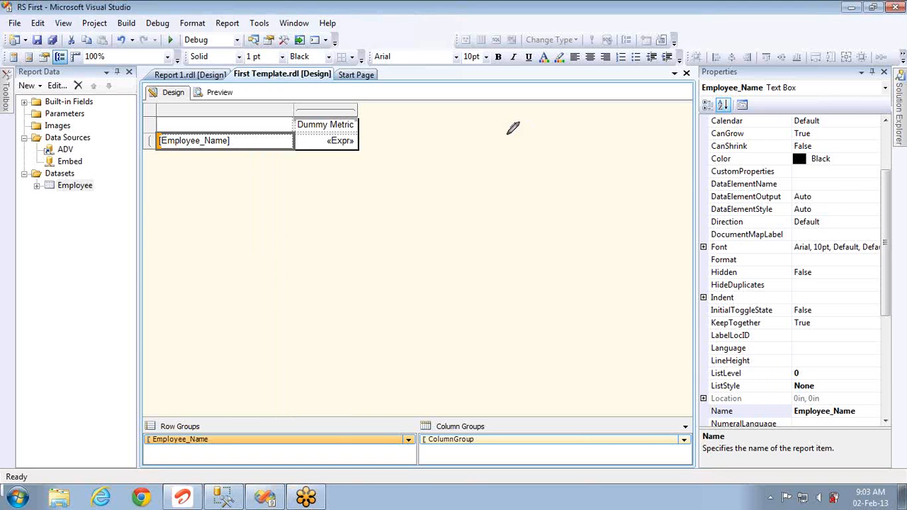
mouse_move(521, 134)
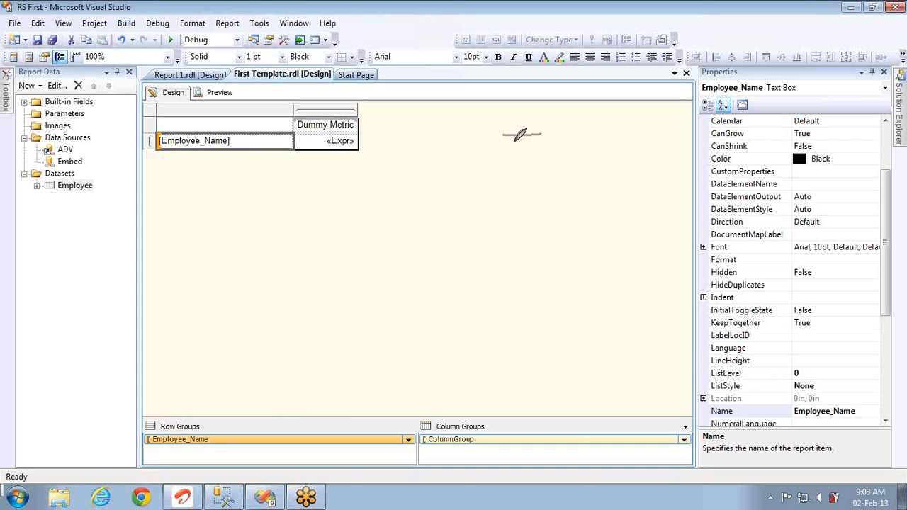
mouse_move(527, 144)
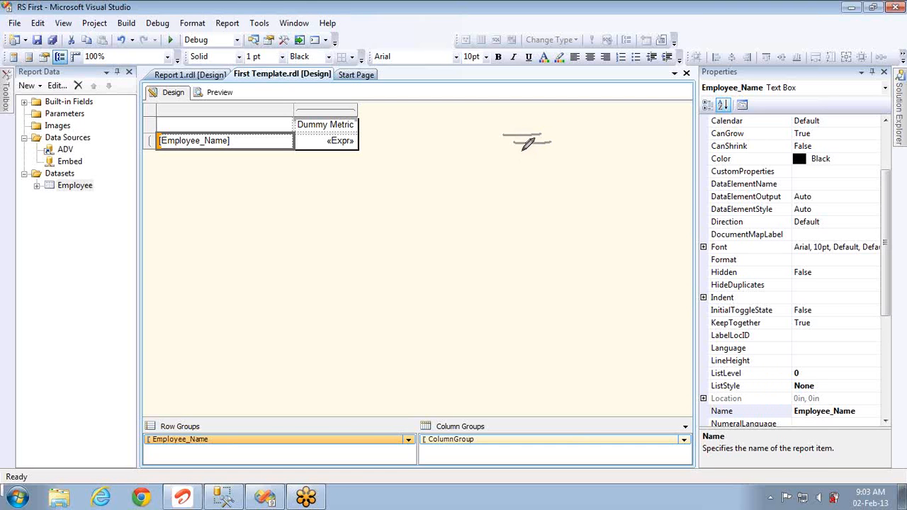
mouse_move(536, 157)
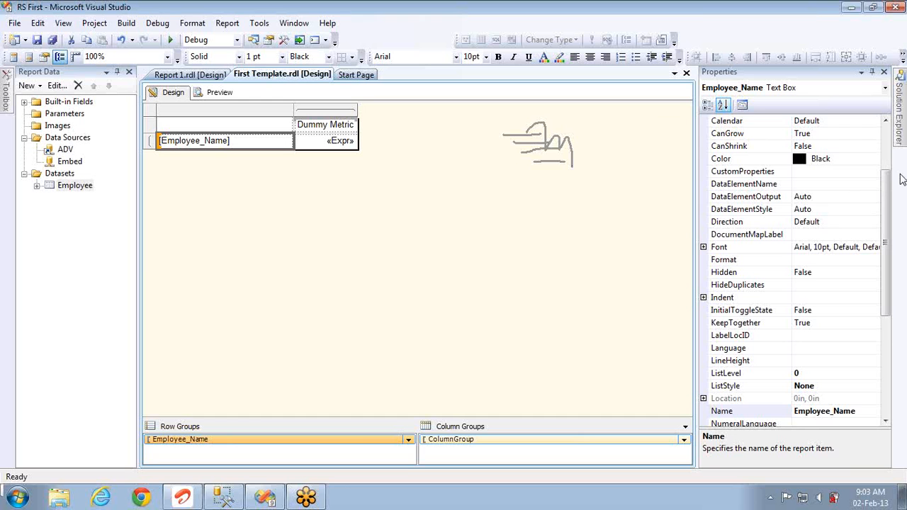
mouse_move(819, 197)
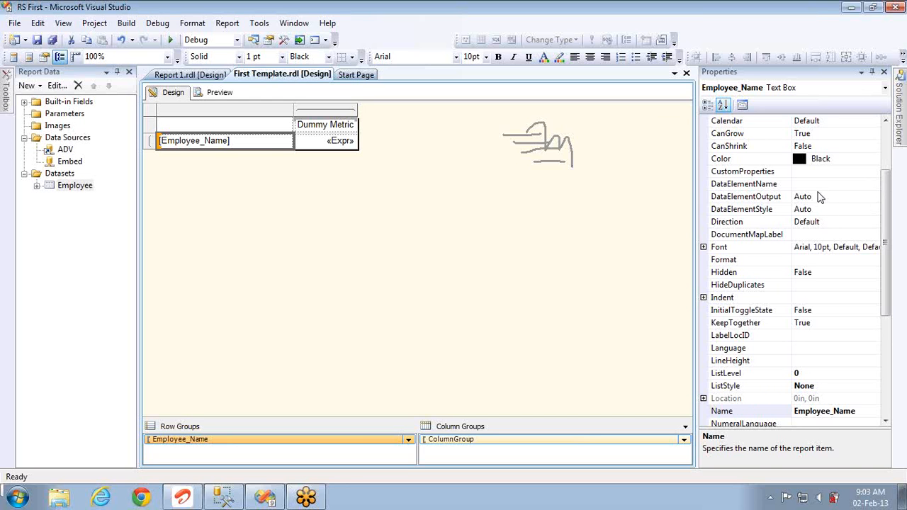
Step: Check the Employee_Name cell's expression still reads =Fields!Employee_Name.Value and reopen its context menu
right_click(224, 140)
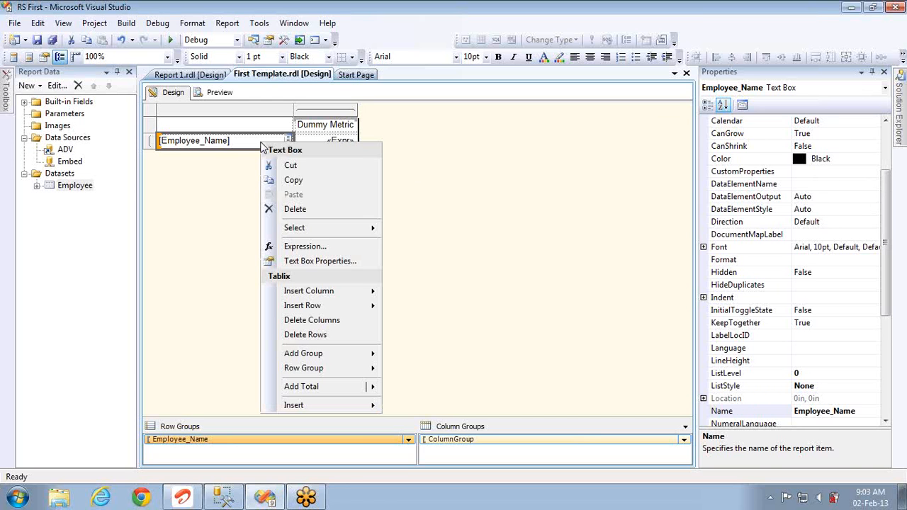
mouse_move(305, 247)
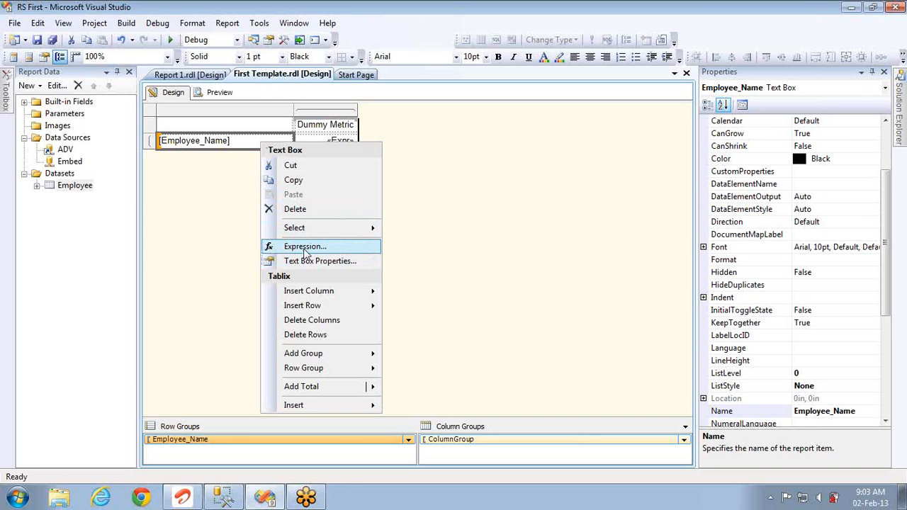
left_click(306, 247)
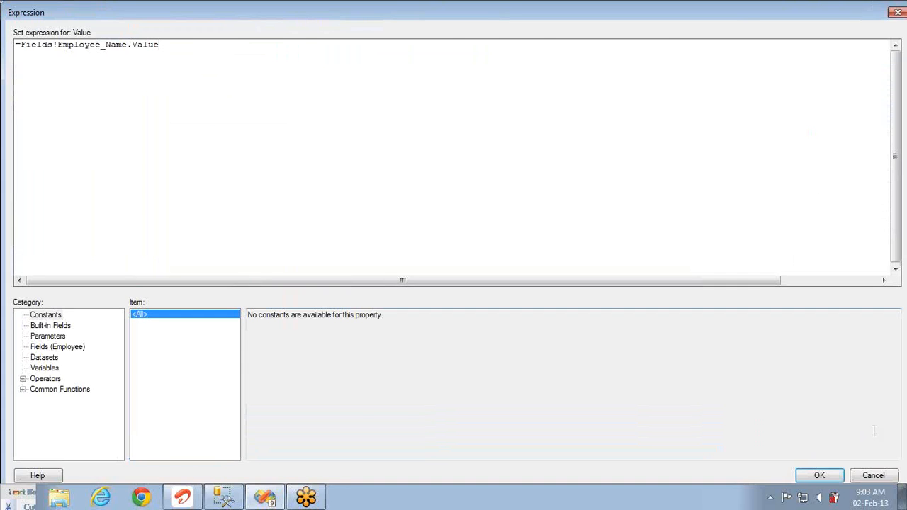
left_click(819, 476)
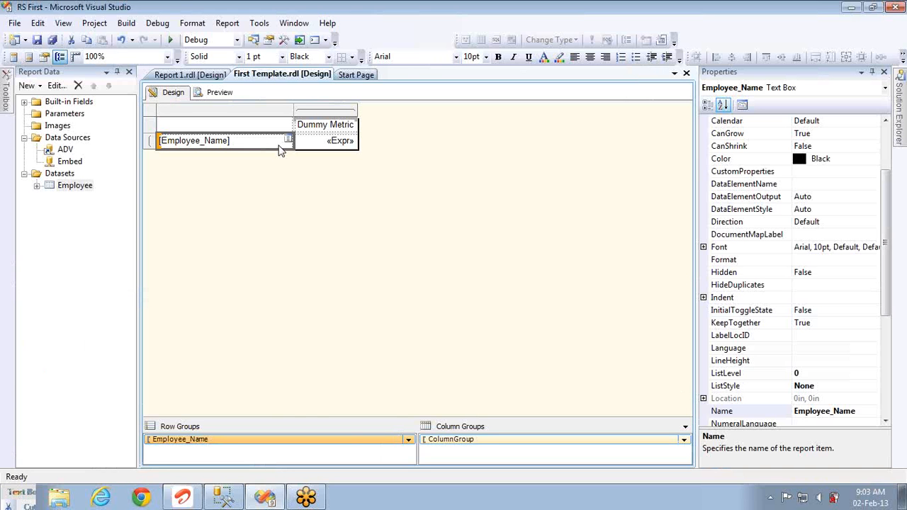
right_click(193, 141)
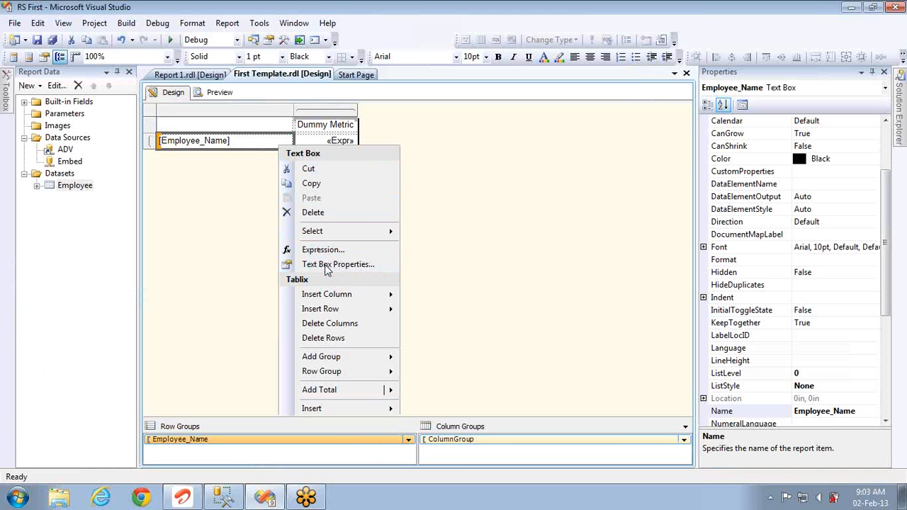
Step: Open Employee_Name's Text Box Properties at Alignment and start a Left padding expression
left_click(337, 264)
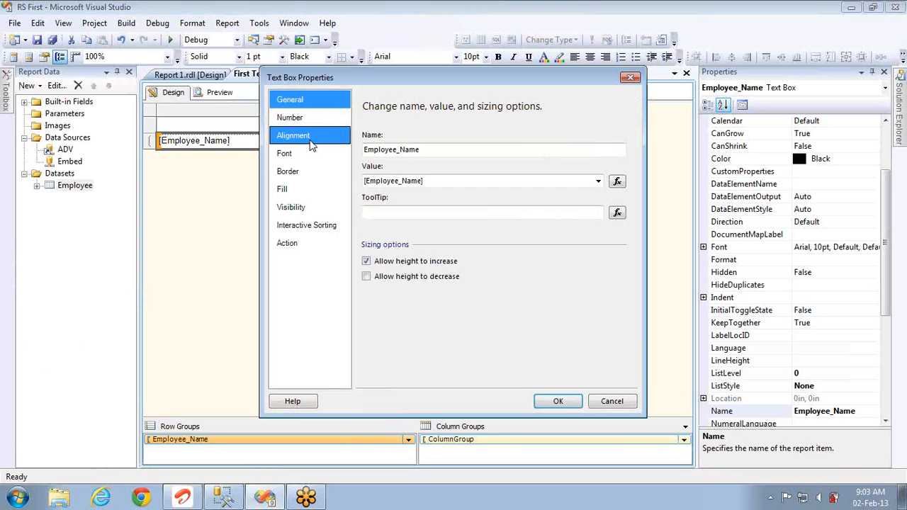
left_click(292, 136)
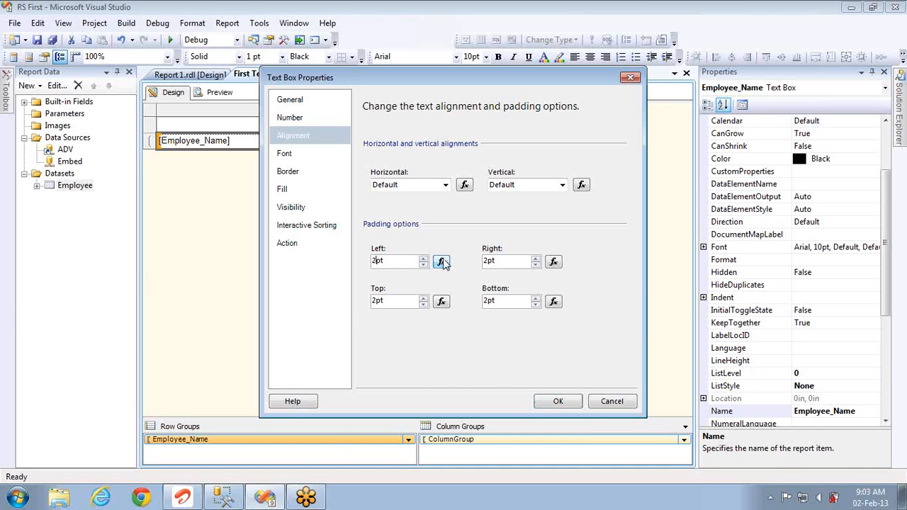
left_click(442, 260)
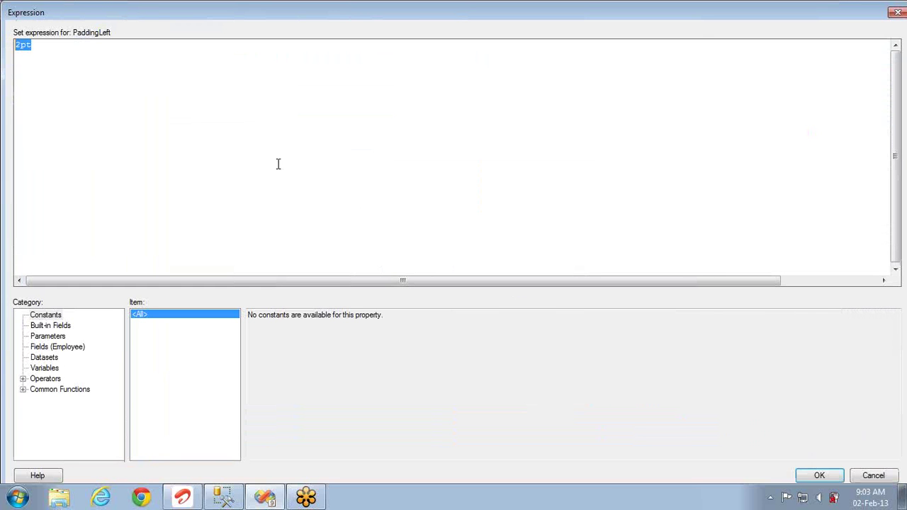
Step: Write the padding expression =Level() * 10 & "pt", fixing the mistyped multiplier
type("=Leav")
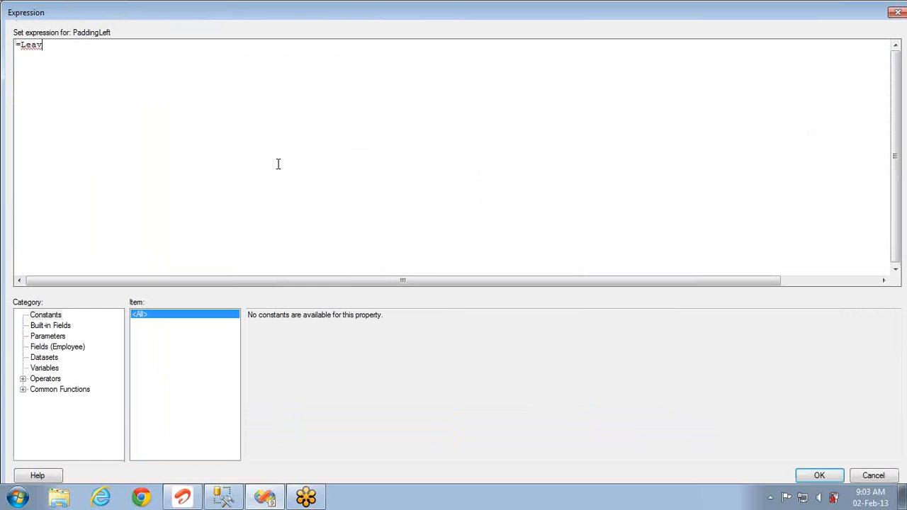
type("el() *")
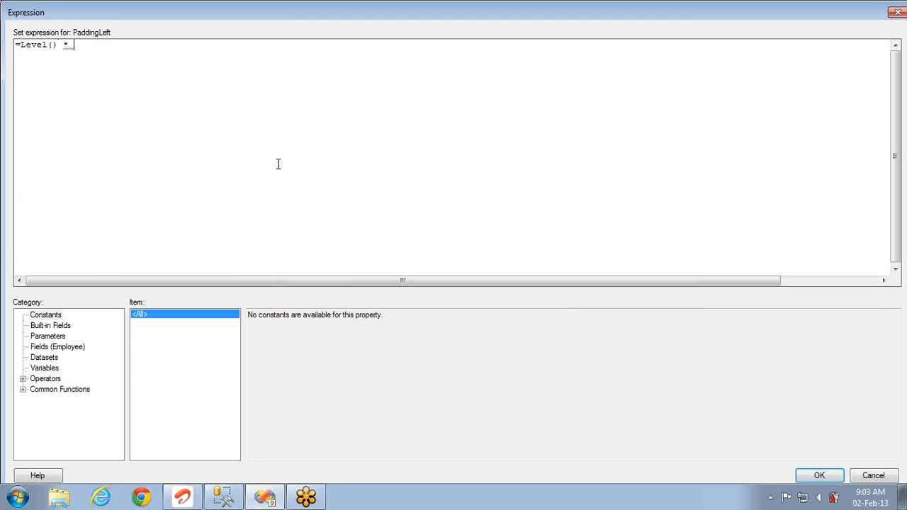
type("2")
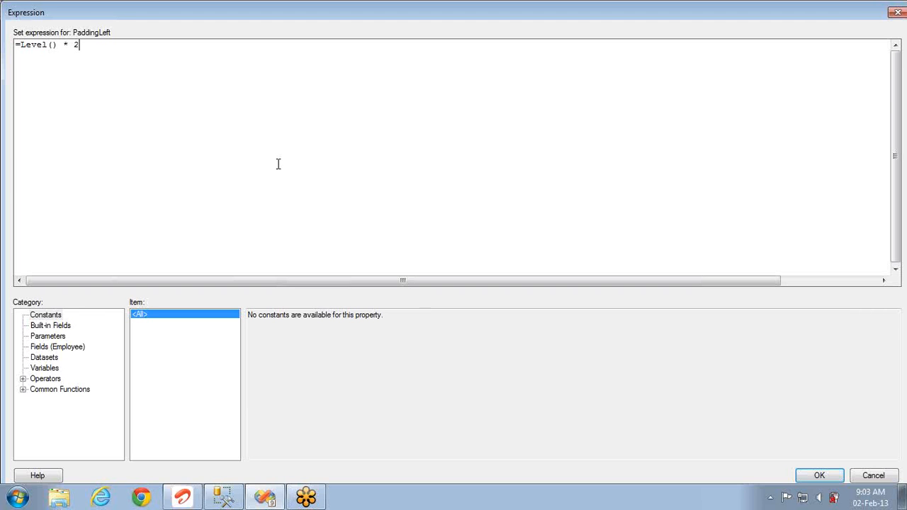
key("Backspace")
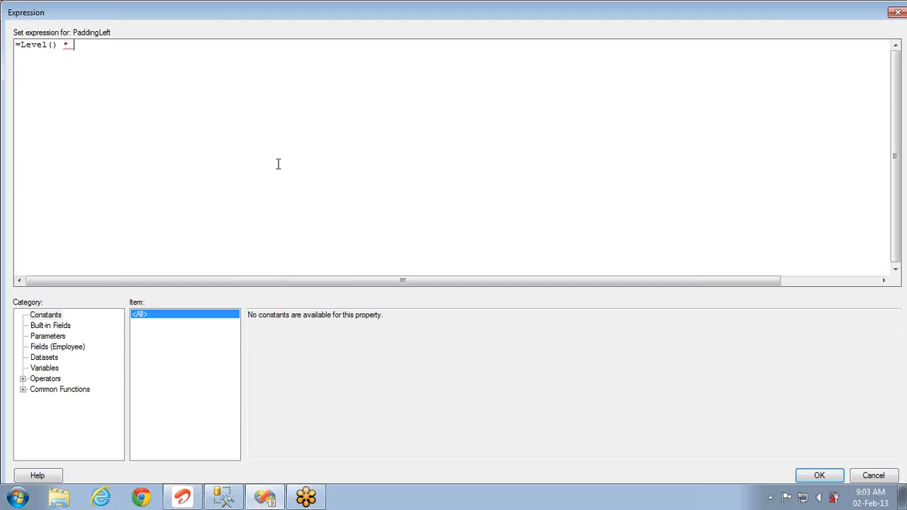
type("10")
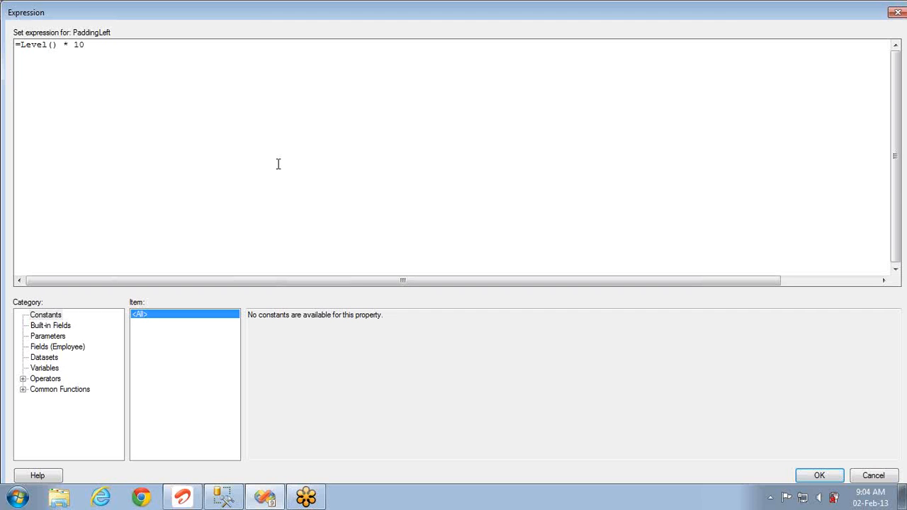
left_click(82, 44)
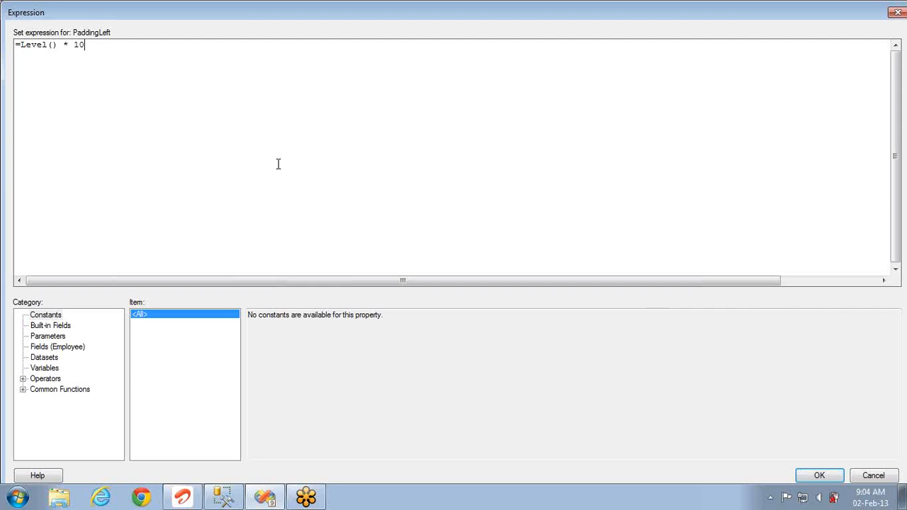
mouse_move(440, 169)
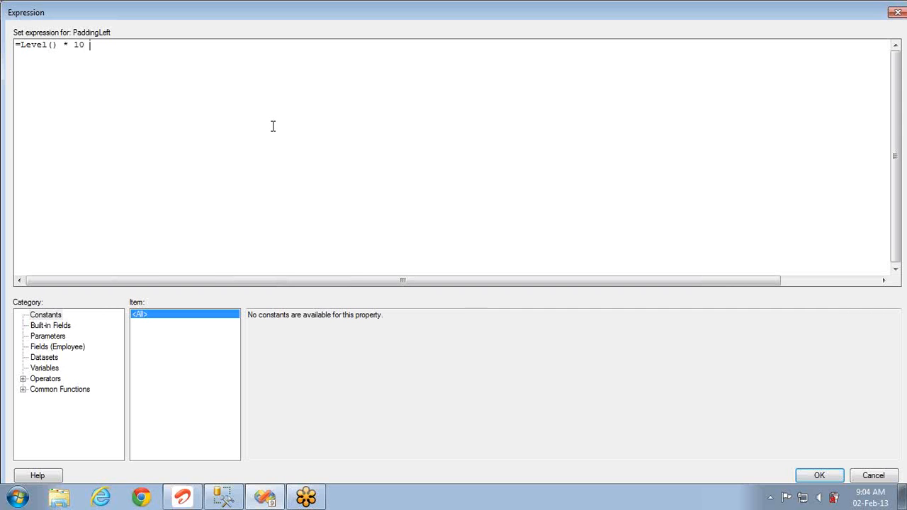
type("&\"")
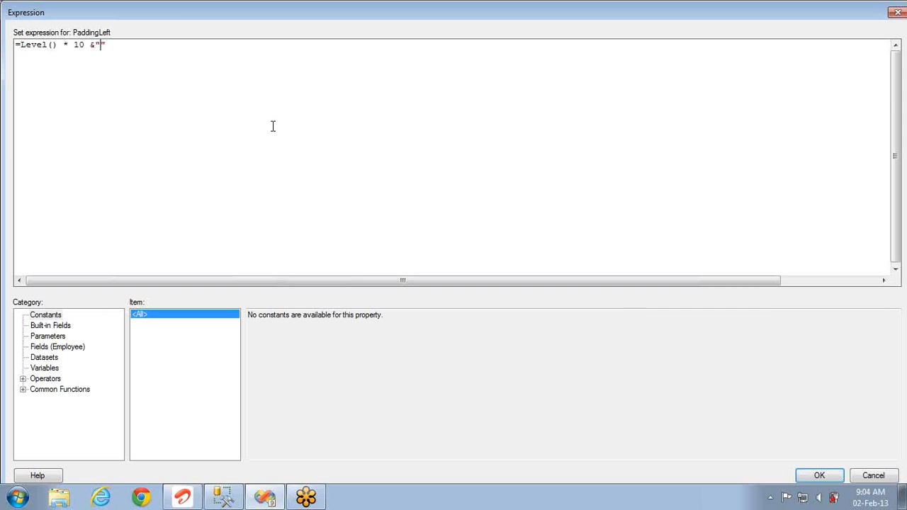
type("pt")
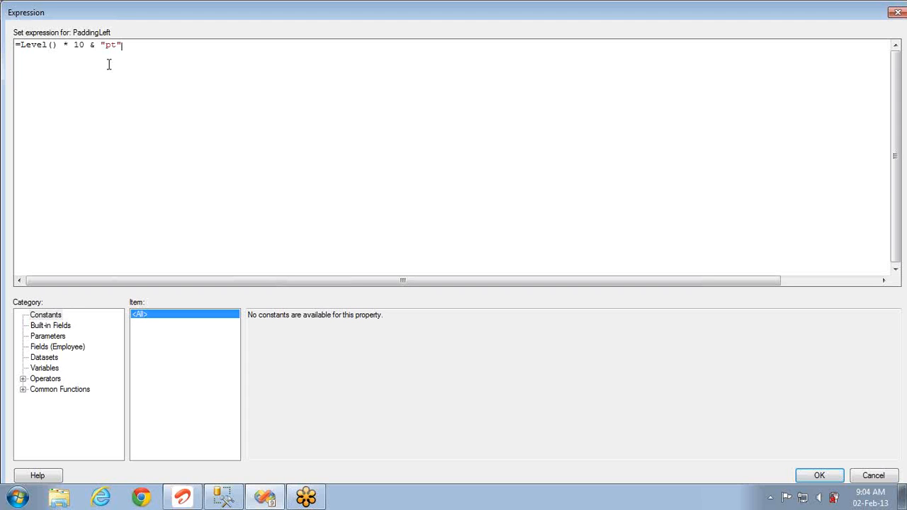
Step: Re-enter the finished expression =Level() * 10 & "pt", confirm it, and start the report preview
double_click(109, 44)
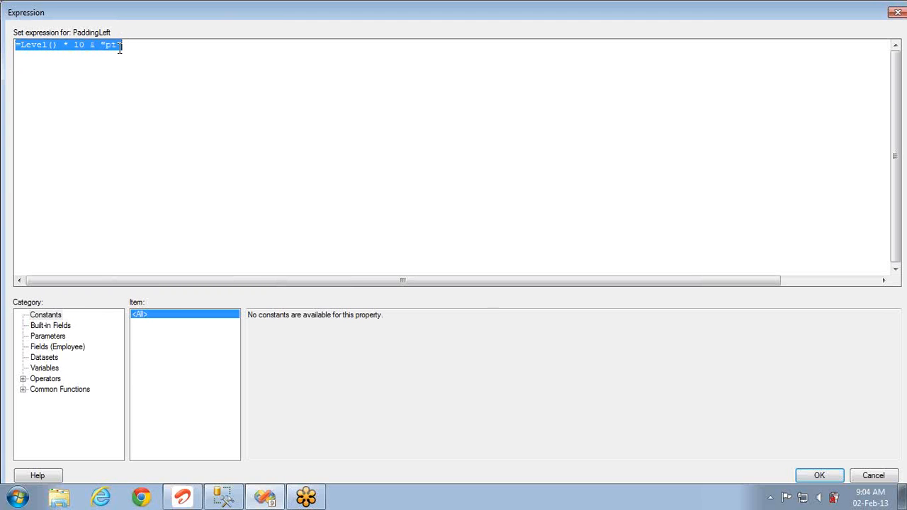
type("1")
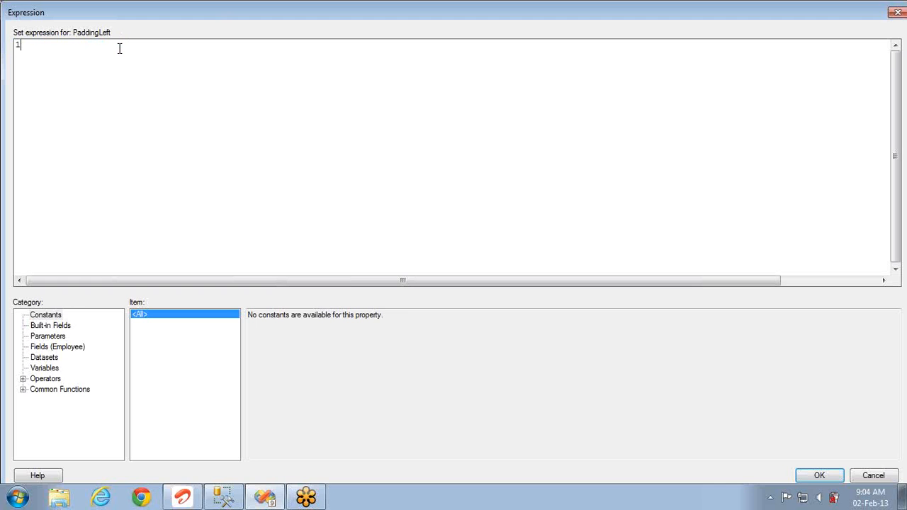
type("0pt")
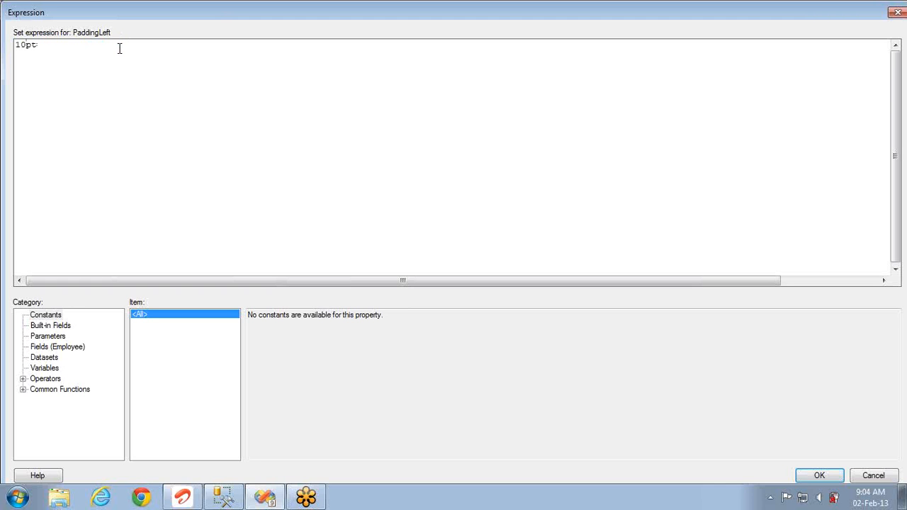
type("=Level() * 10 & \"pt\"")
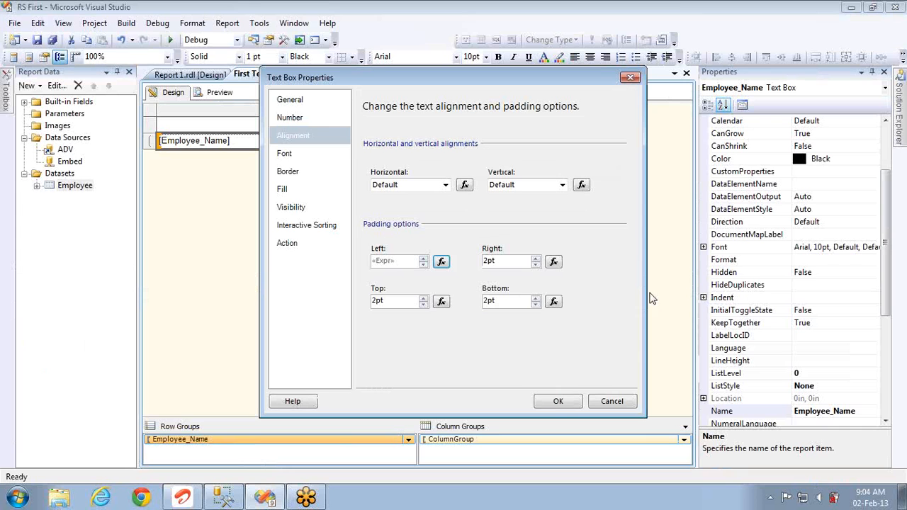
mouse_move(369, 237)
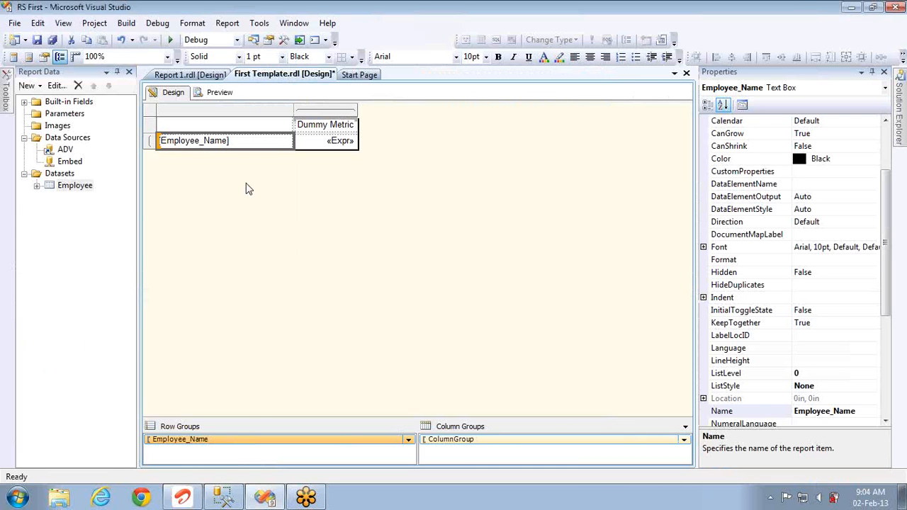
left_click(219, 92)
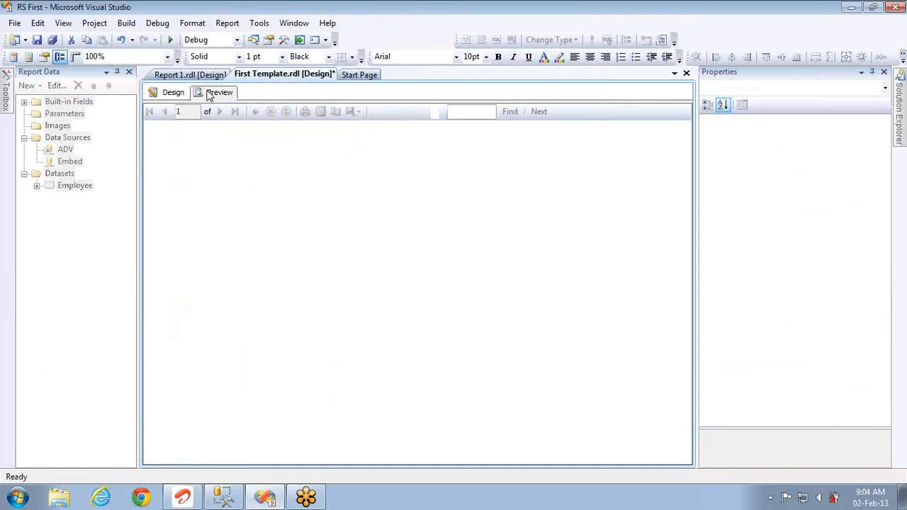
Step: Expand Ken J Sánchez, Brian S Welcker and Amy E Alberts to show names indented by level
left_click(220, 93)
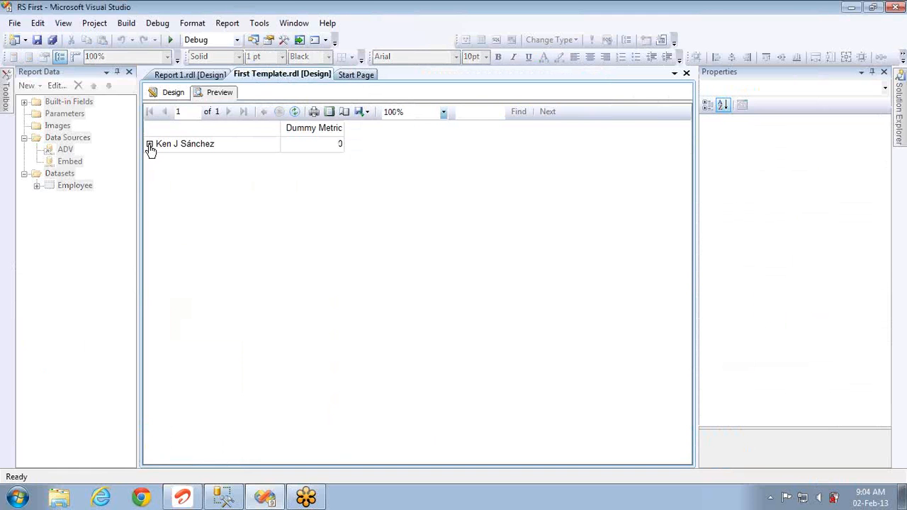
left_click(151, 145)
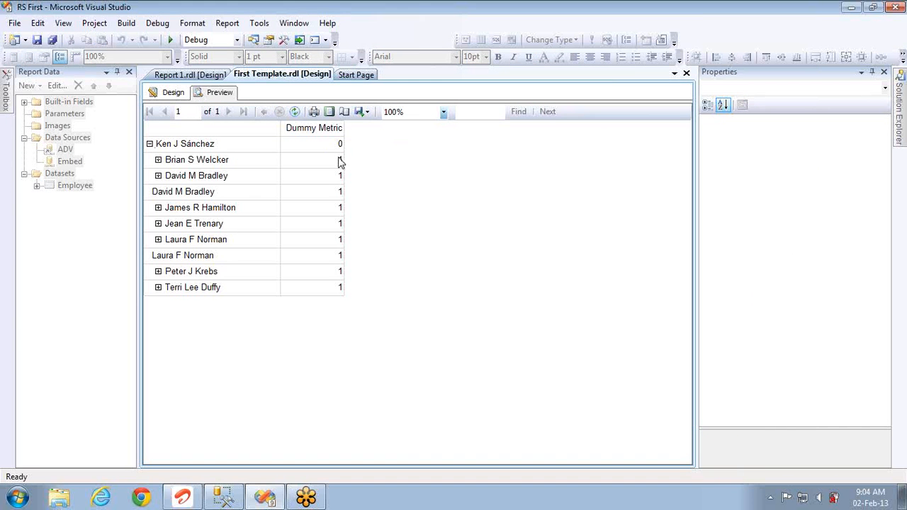
mouse_move(305, 159)
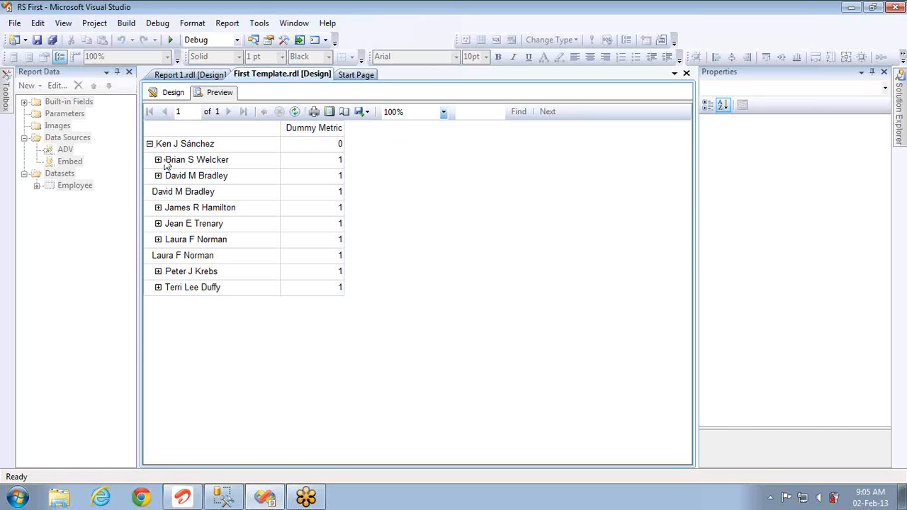
left_click(158, 159)
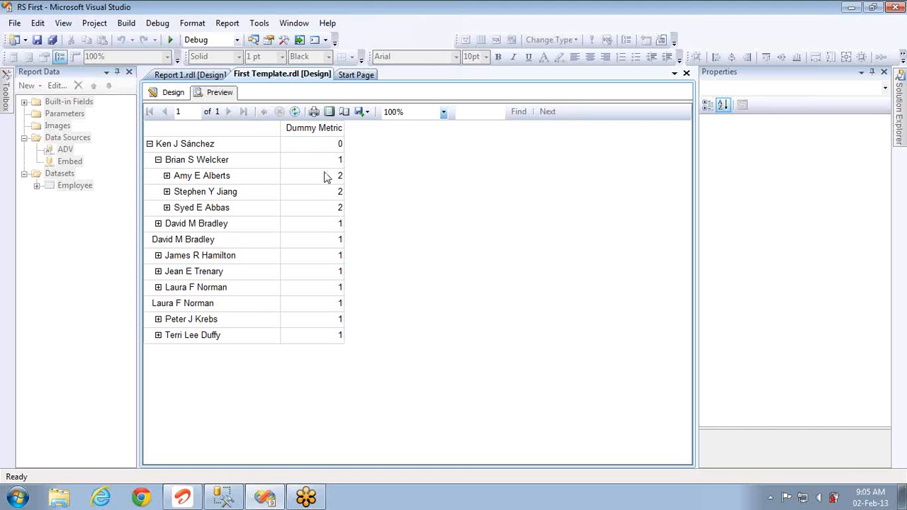
mouse_move(239, 197)
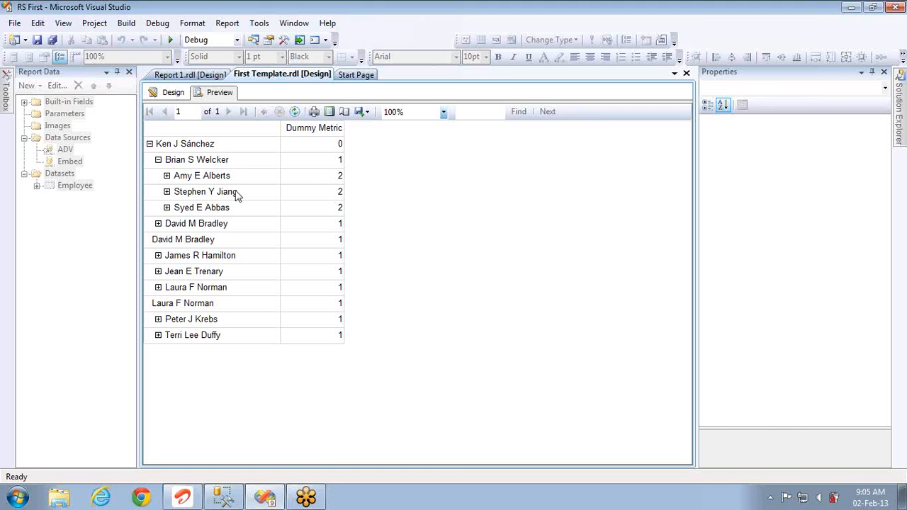
mouse_move(178, 184)
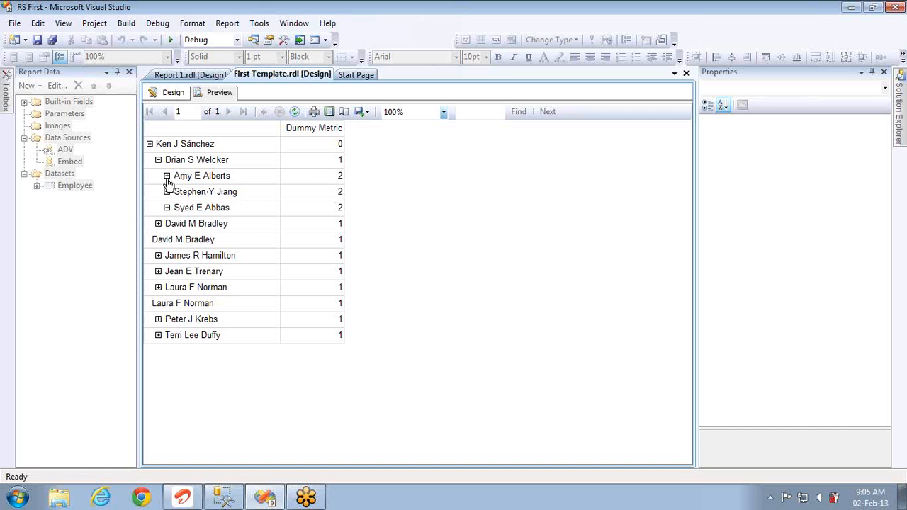
left_click(167, 176)
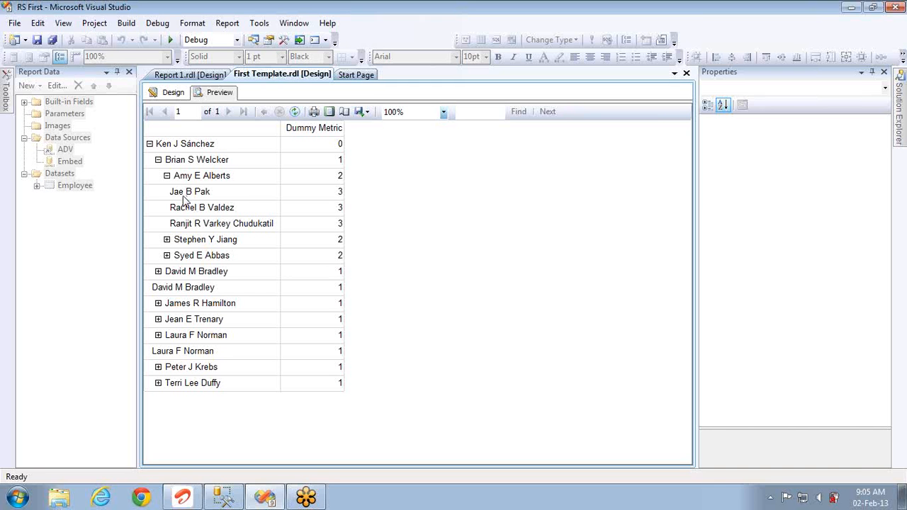
mouse_move(340, 248)
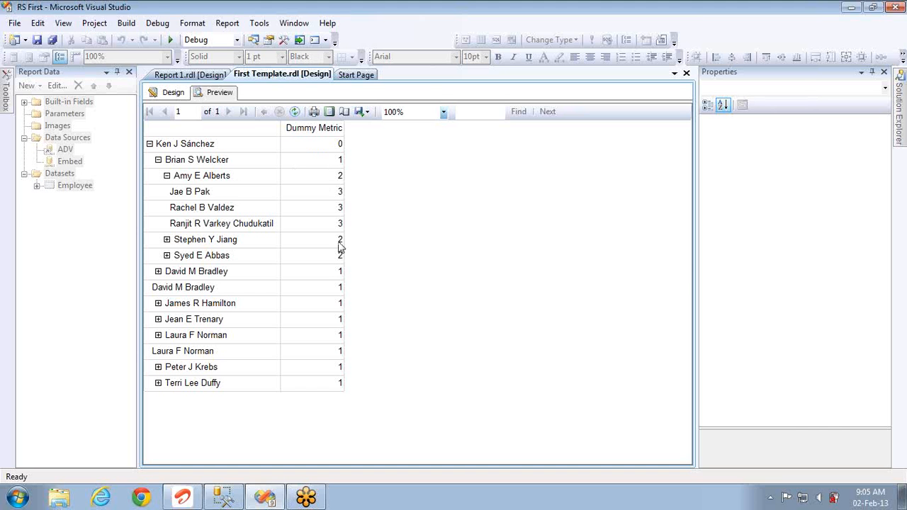
mouse_move(333, 340)
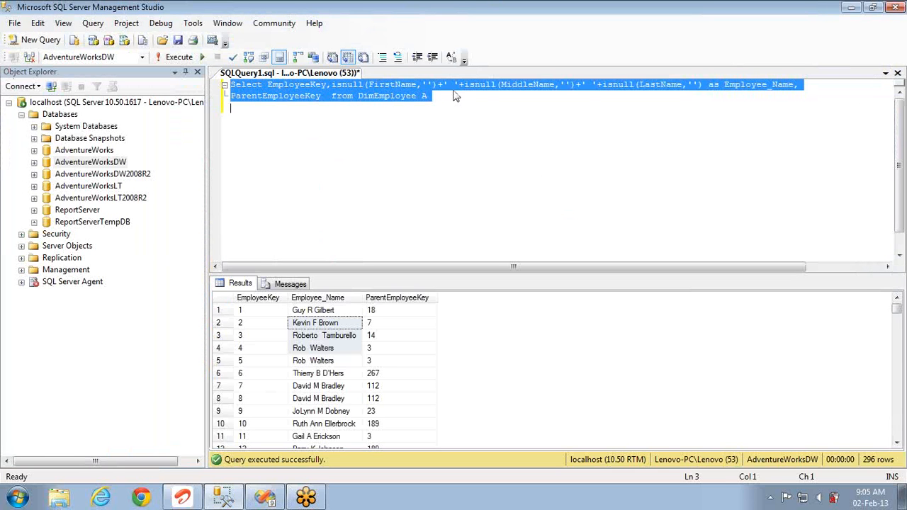
left_click(454, 85)
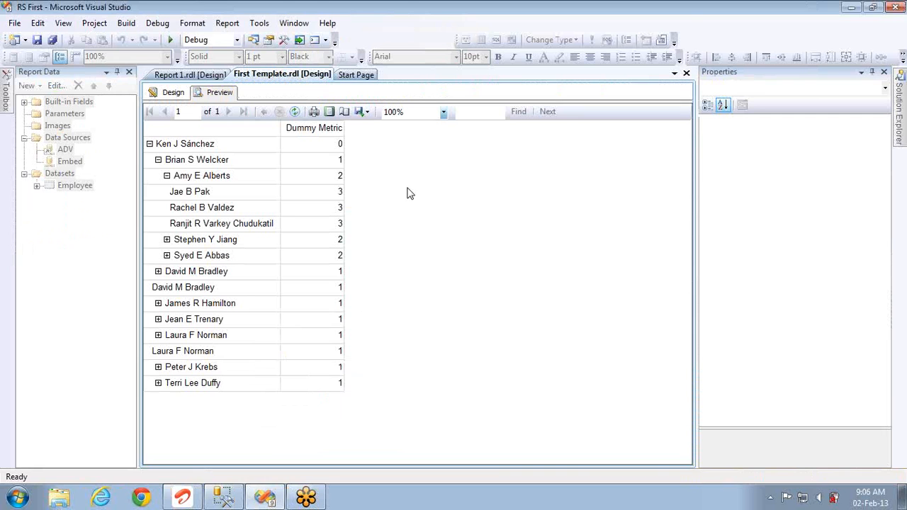
mouse_move(759, 130)
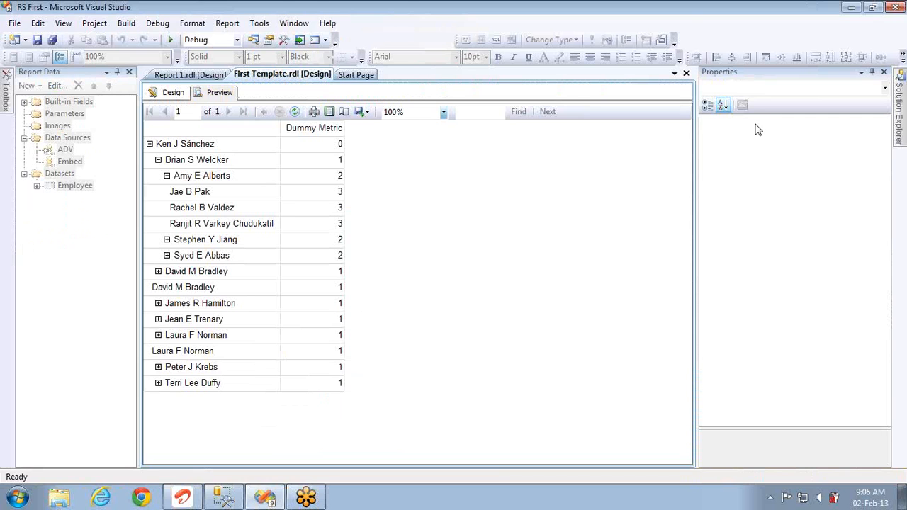